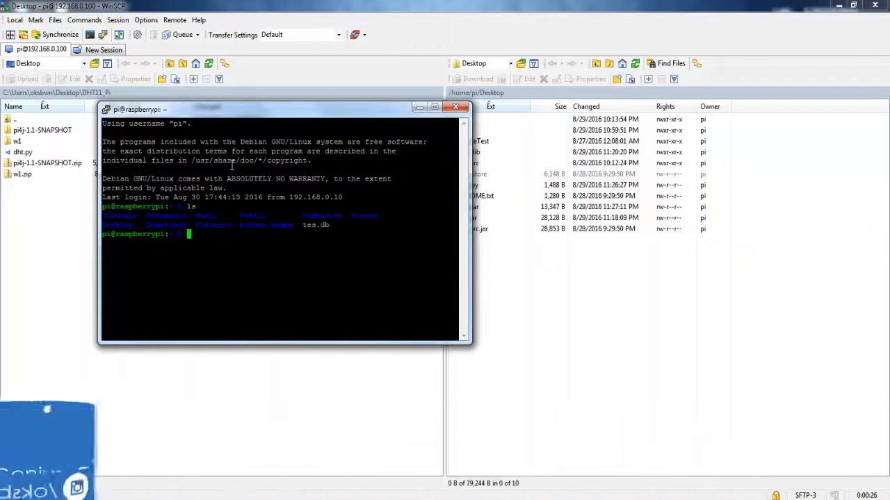
Step: Clear the Raspberry Pi SSH terminal so only a fresh prompt remains
type("clear")
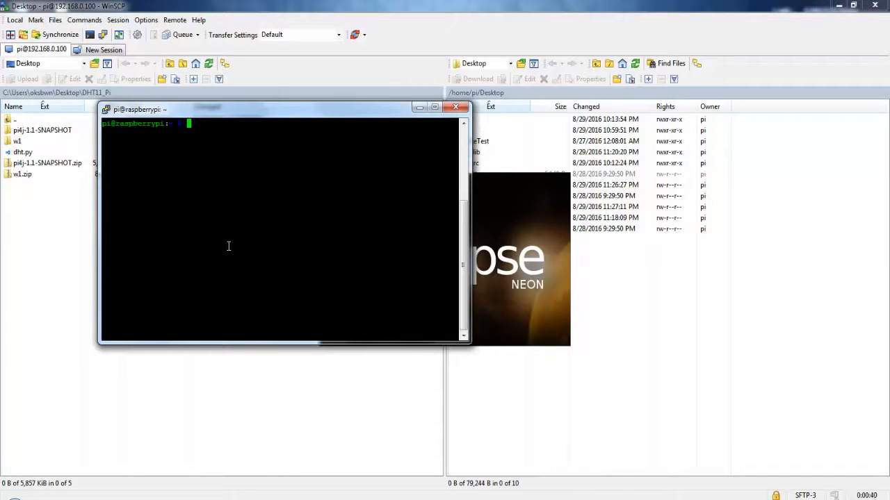
mouse_move(214, 281)
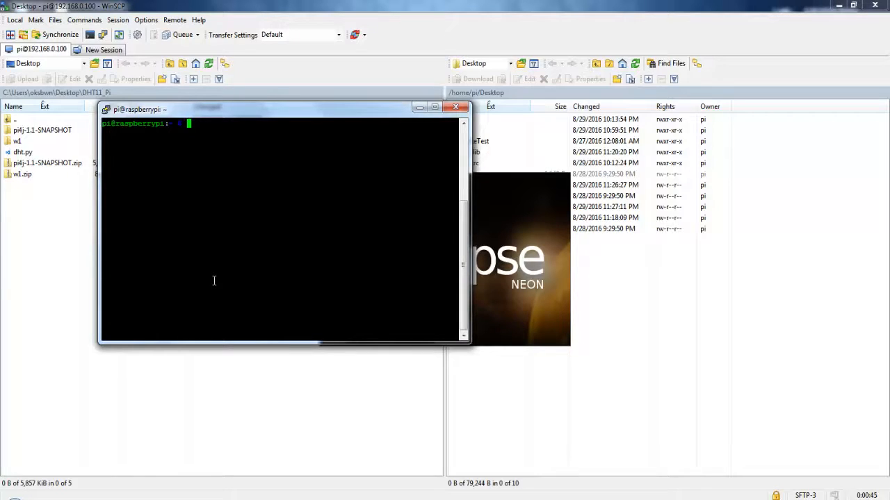
mouse_move(215, 275)
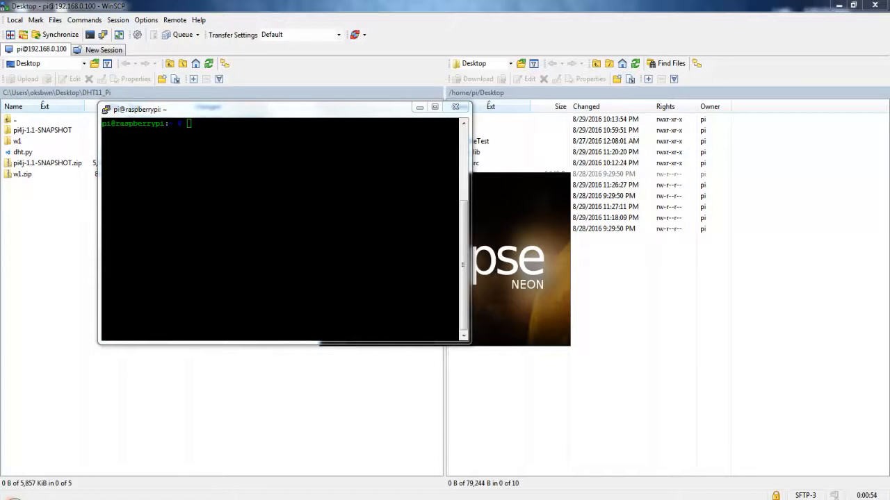
Step: Launch Notepad++ from the Start menu with main.cpp and scroll through its UART code
left_click(7, 495)
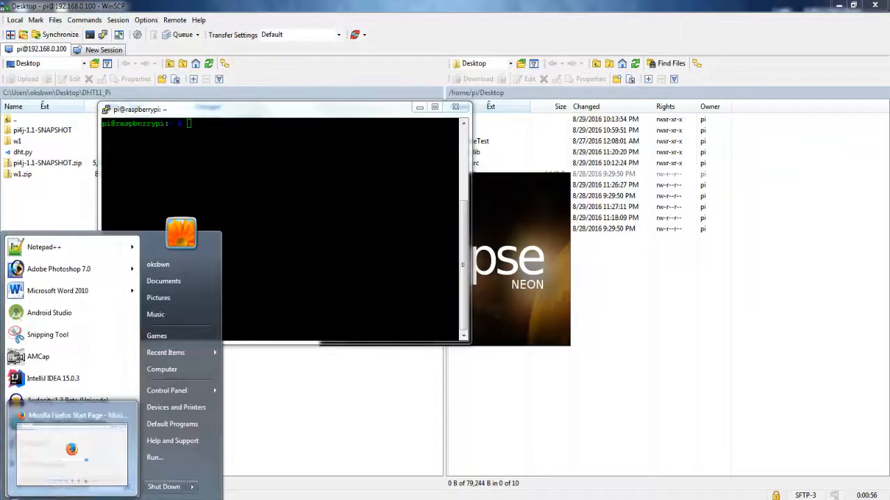
left_click(94, 253)
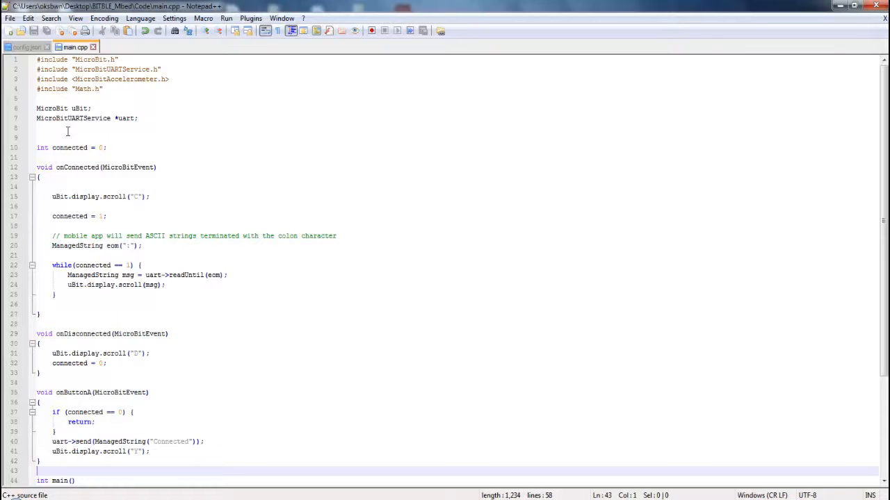
mouse_move(151, 321)
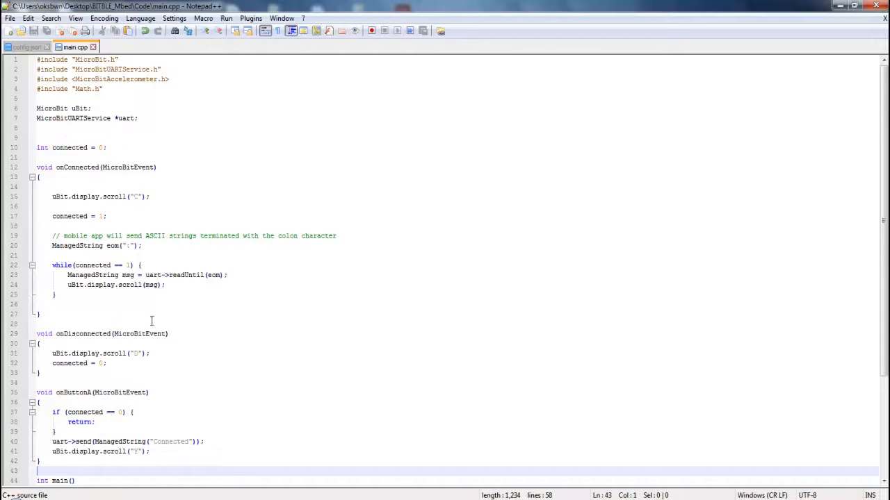
scroll("down", 3)
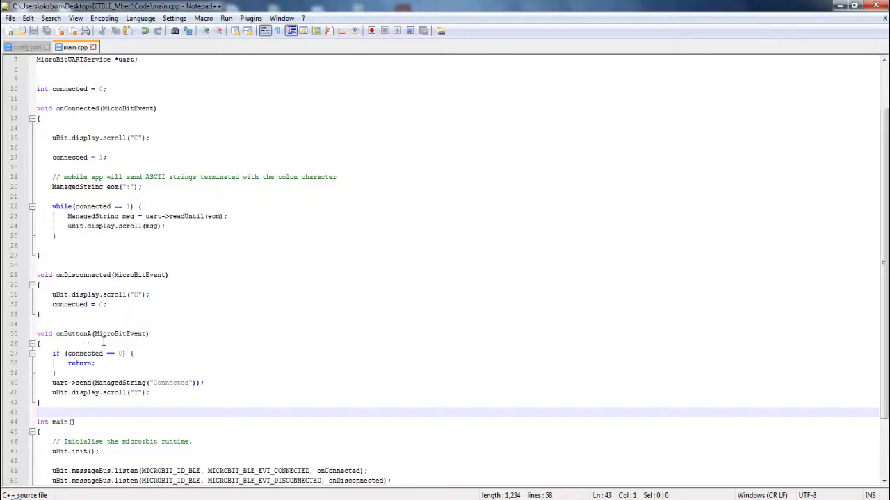
scroll("up", 3)
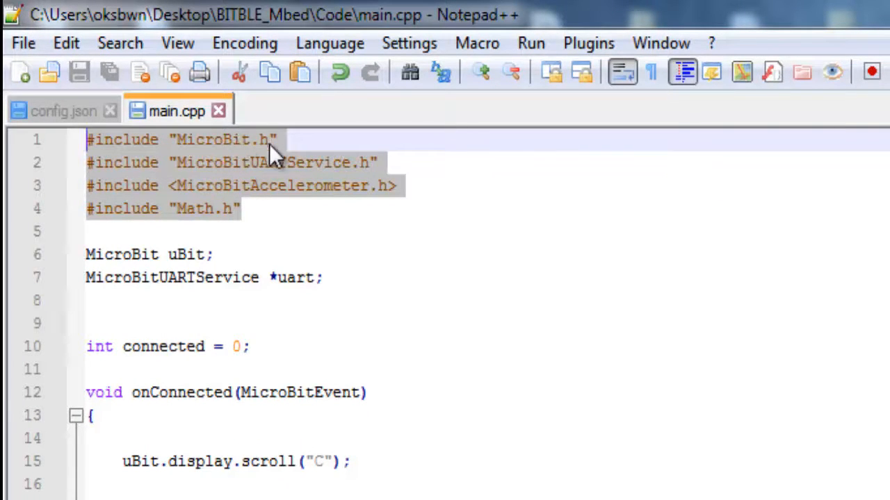
mouse_move(233, 225)
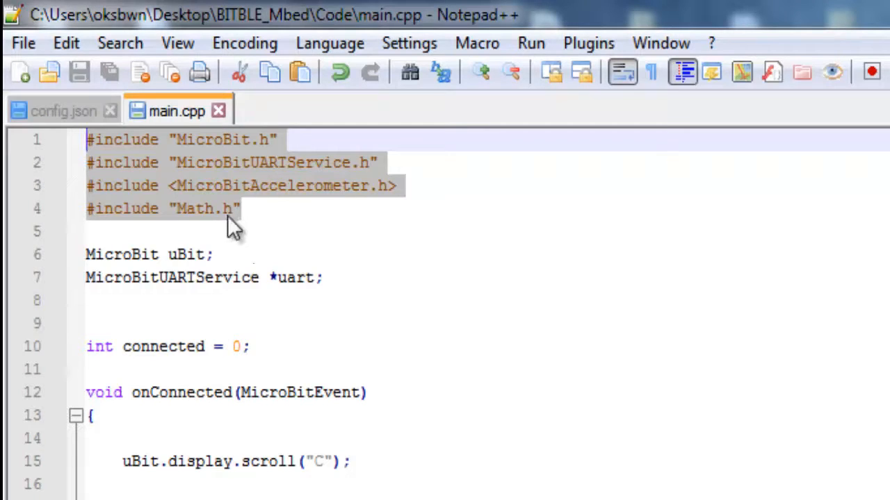
Step: Remove the MicroBitAccelerometer.h and Math.h includes, then highlight uses of uBit and connected
left_click(382, 187)
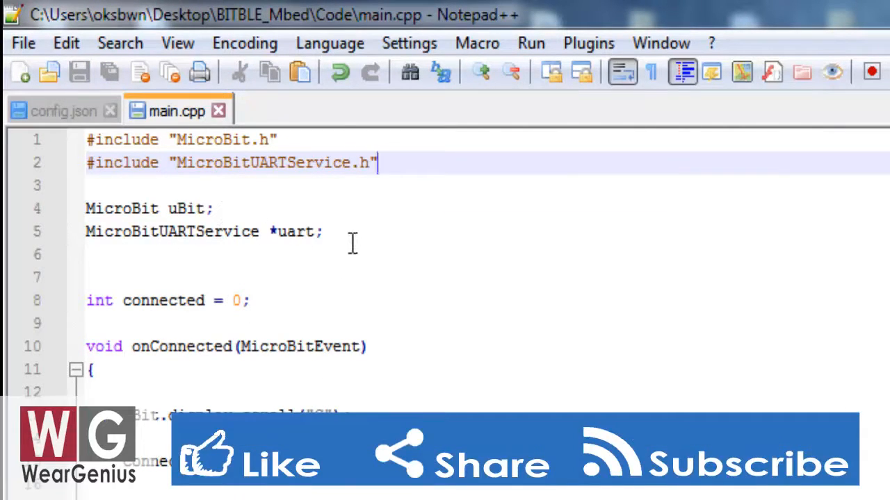
double_click(123, 209)
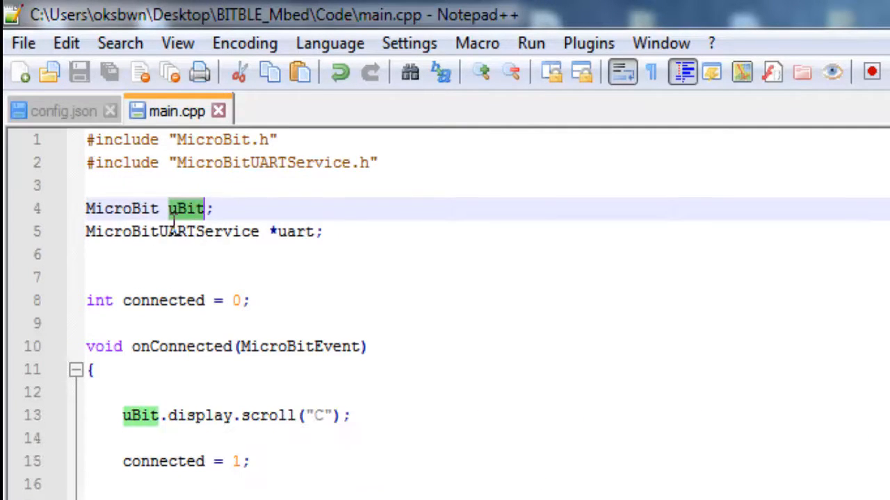
left_click(101, 300)
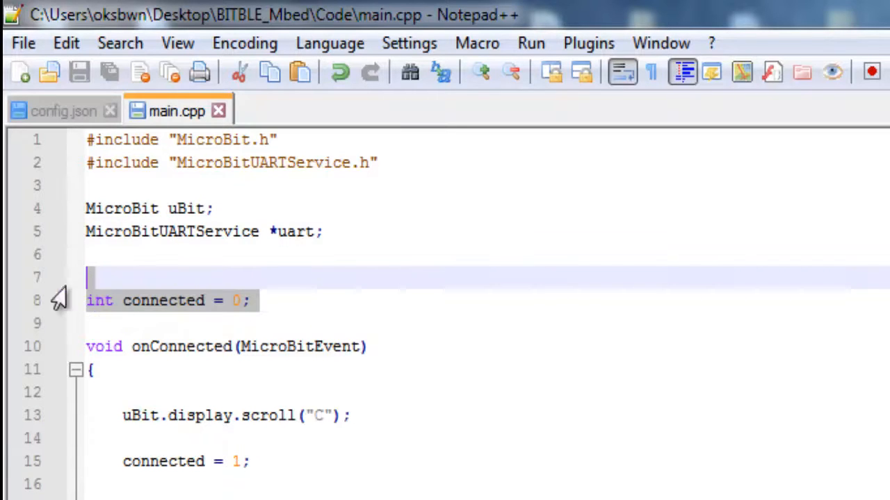
double_click(164, 300)
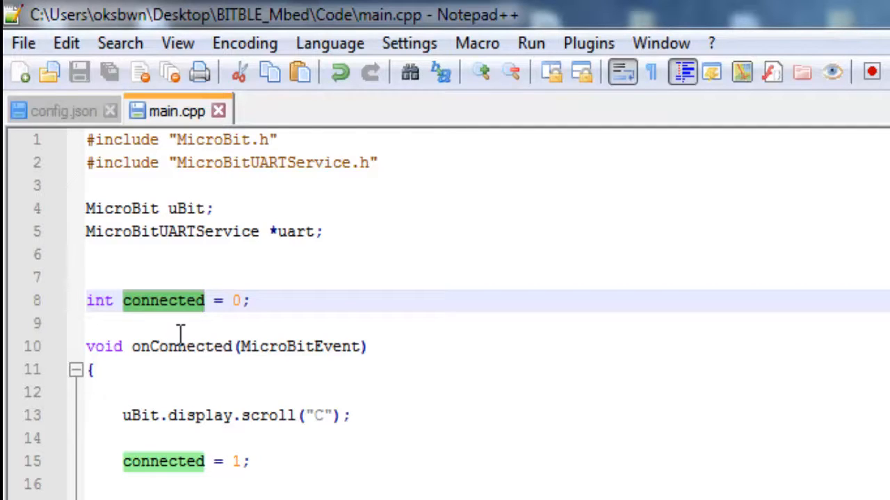
scroll("down", 3)
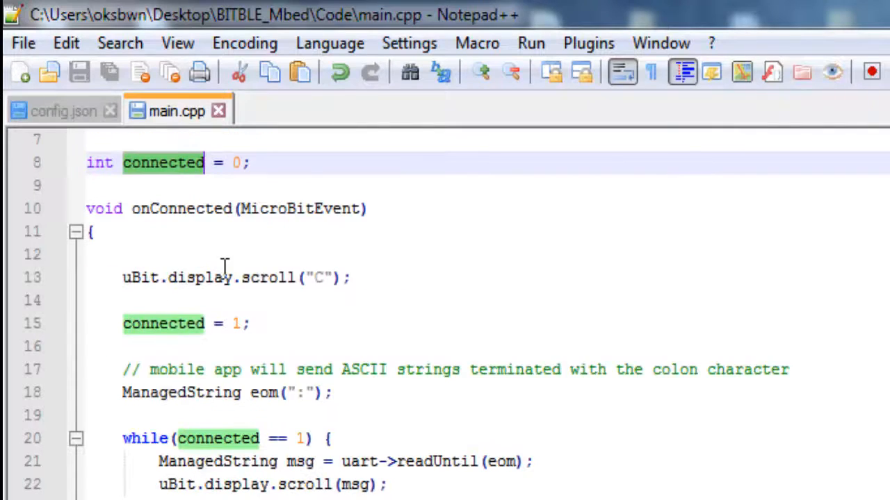
mouse_move(202, 267)
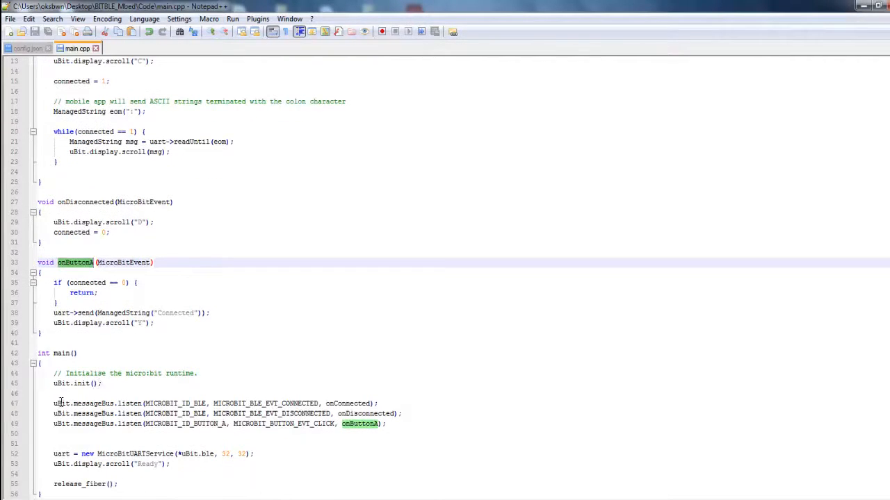
left_click(43, 363)
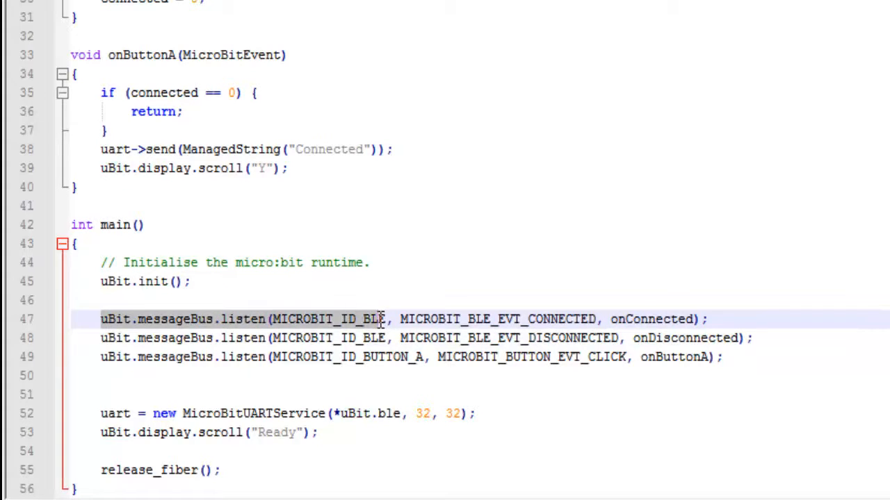
double_click(498, 318)
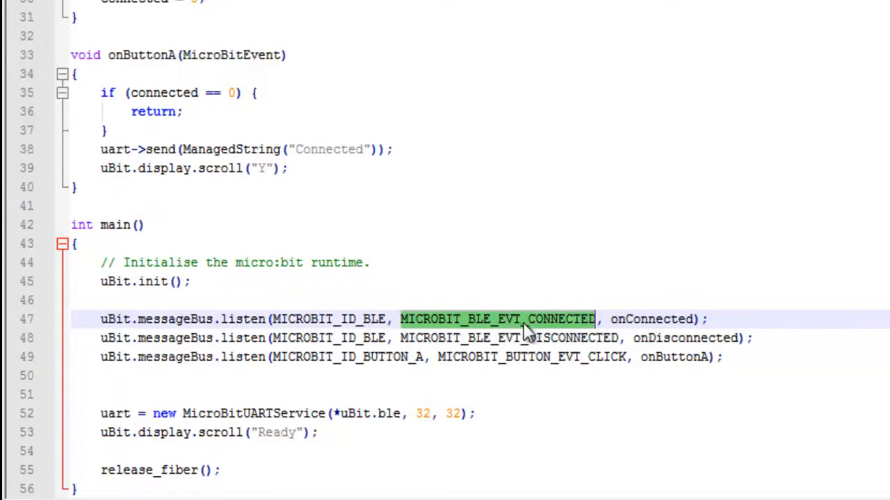
left_click(642, 318)
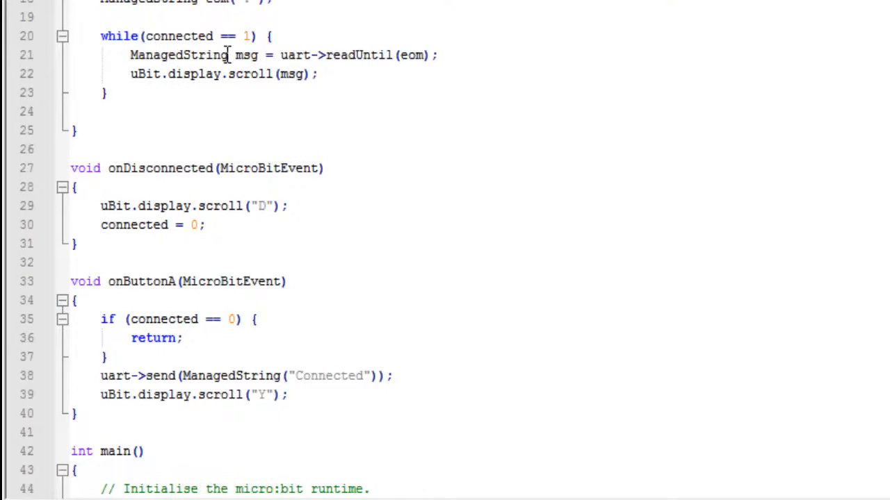
scroll("down", 3)
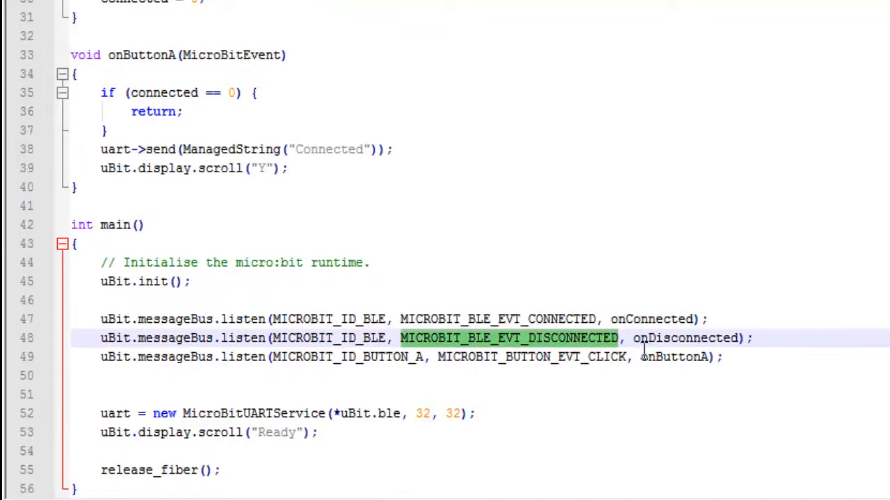
double_click(684, 337)
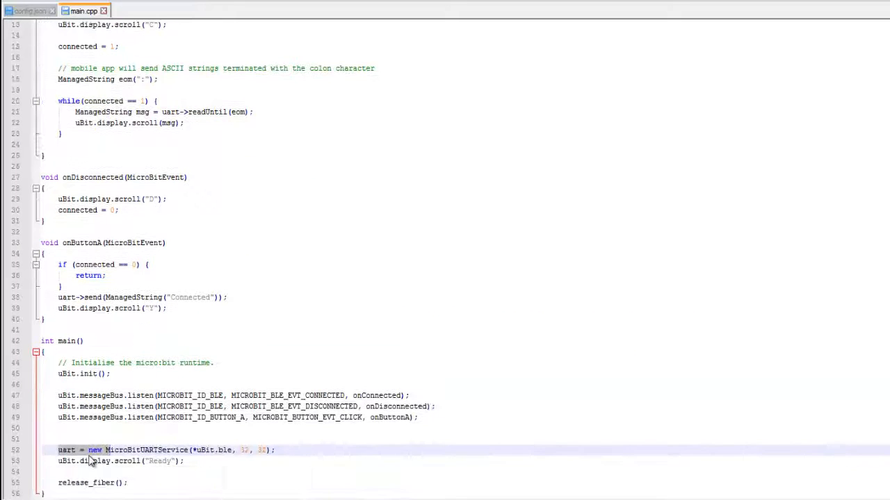
scroll("up", 3)
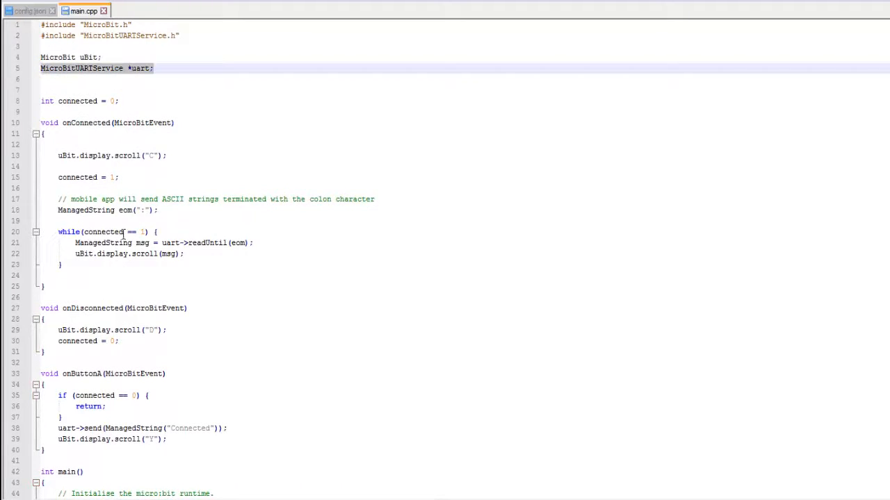
scroll("down", 3)
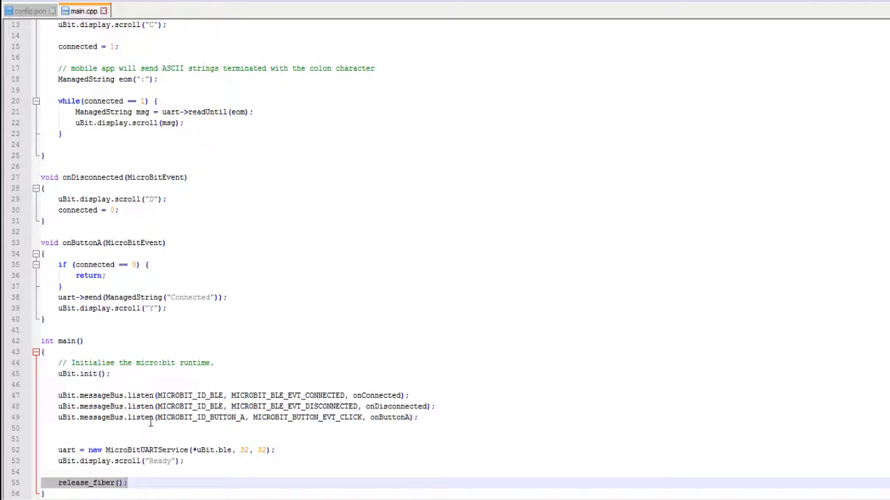
left_click(189, 482)
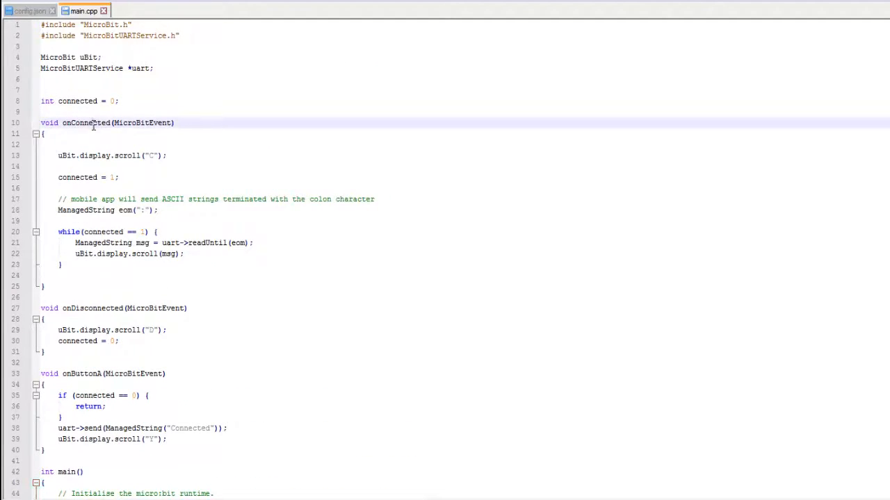
double_click(86, 122)
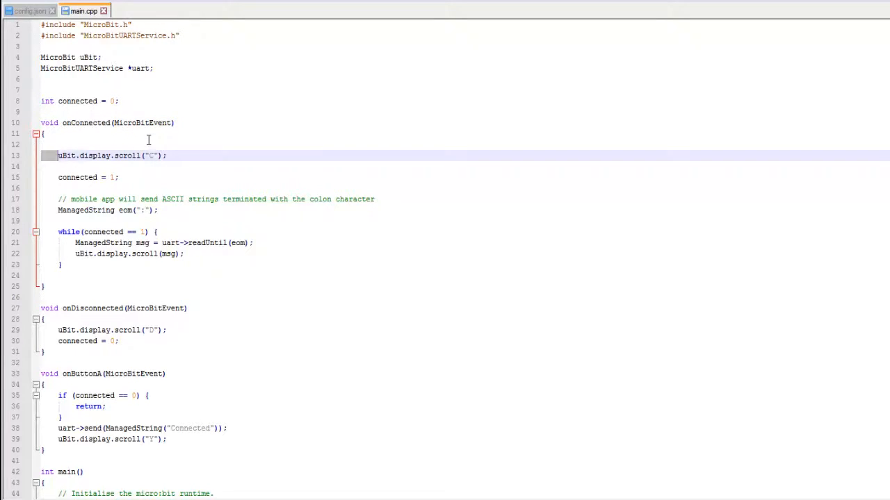
mouse_move(81, 114)
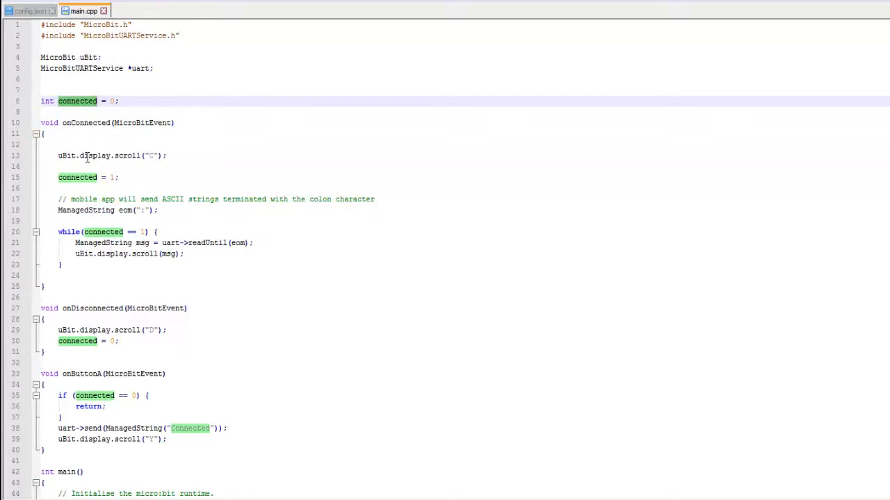
mouse_move(164, 309)
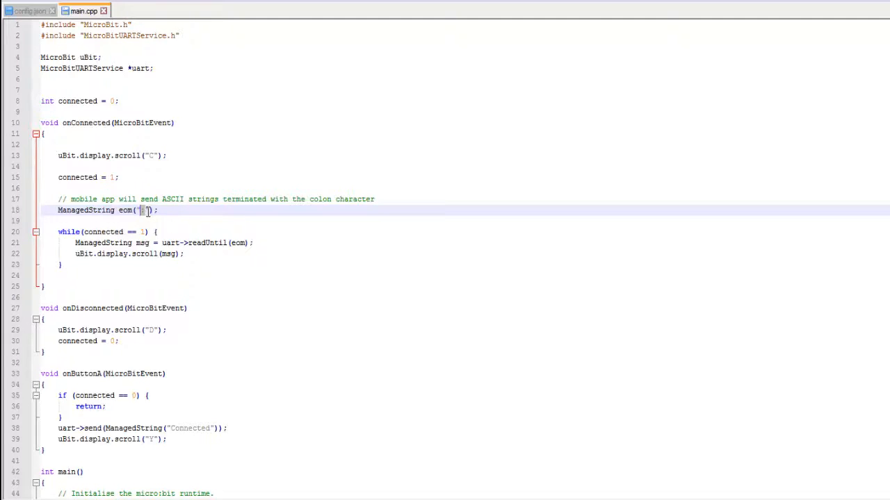
scroll("down", 3)
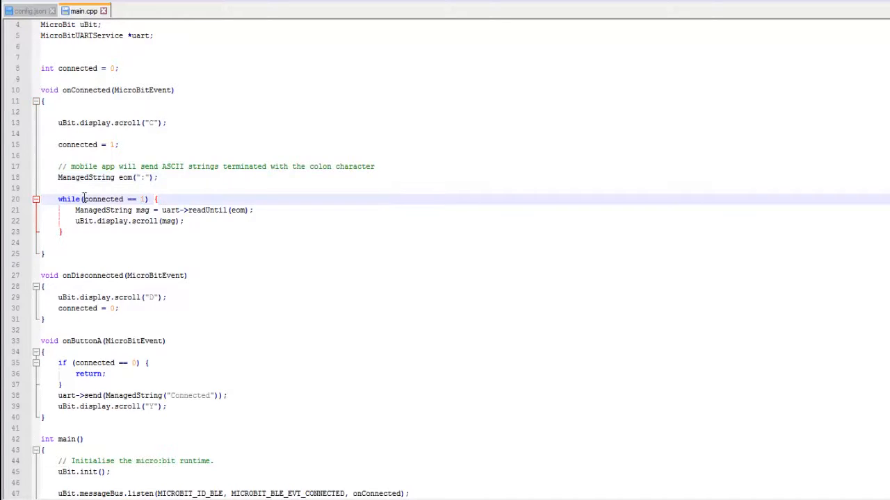
double_click(103, 199)
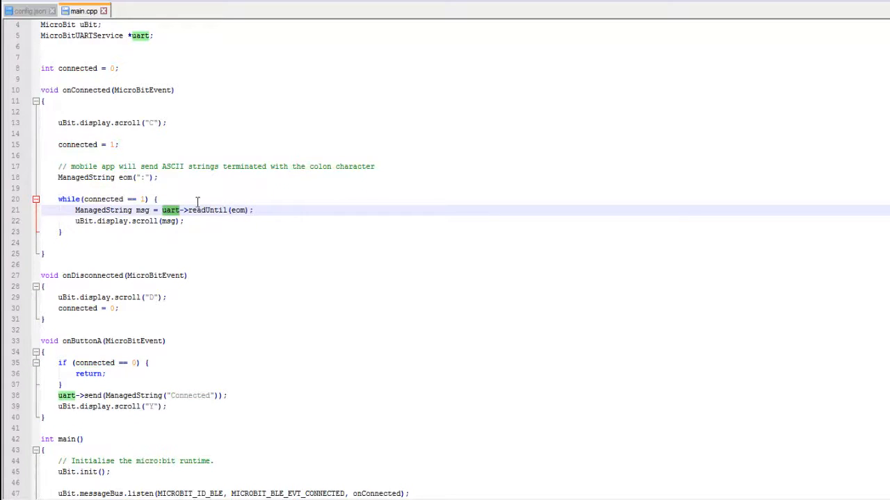
left_click(155, 178)
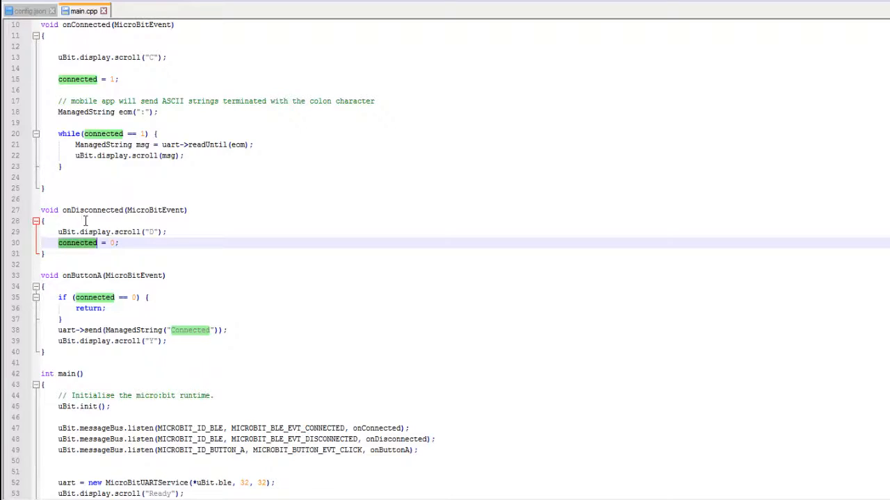
scroll("down", 3)
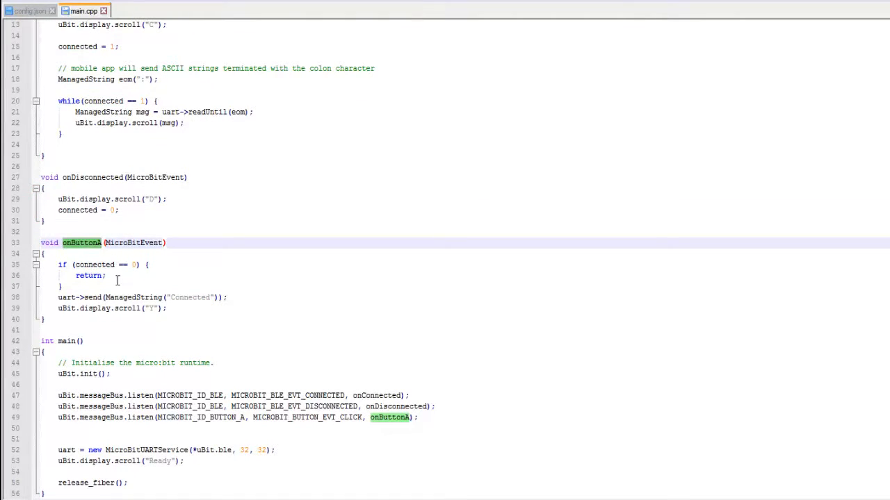
left_click(76, 264)
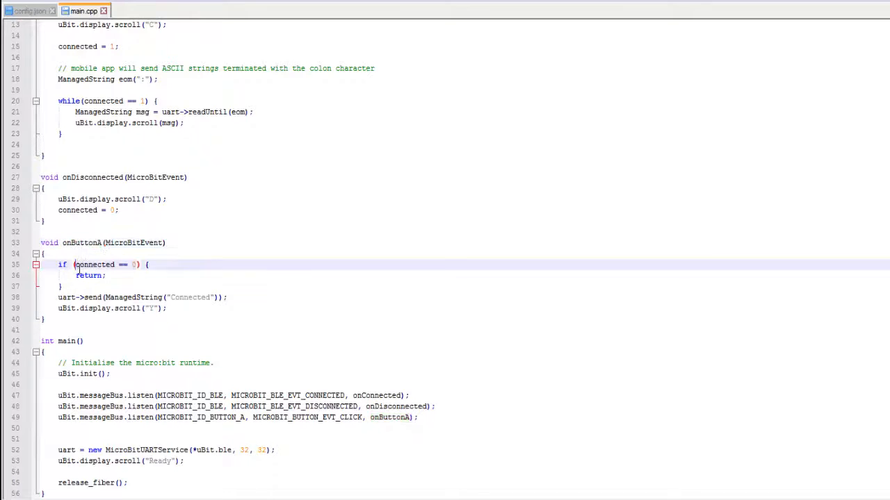
double_click(94, 264)
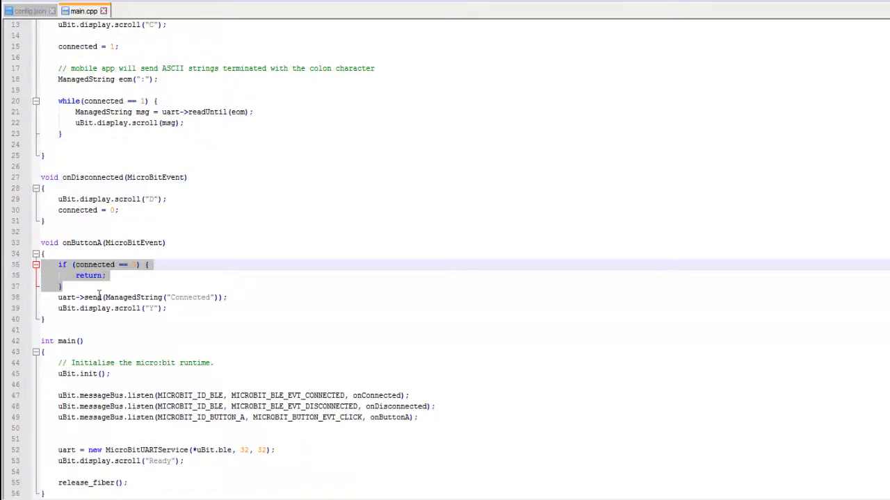
left_click(146, 298)
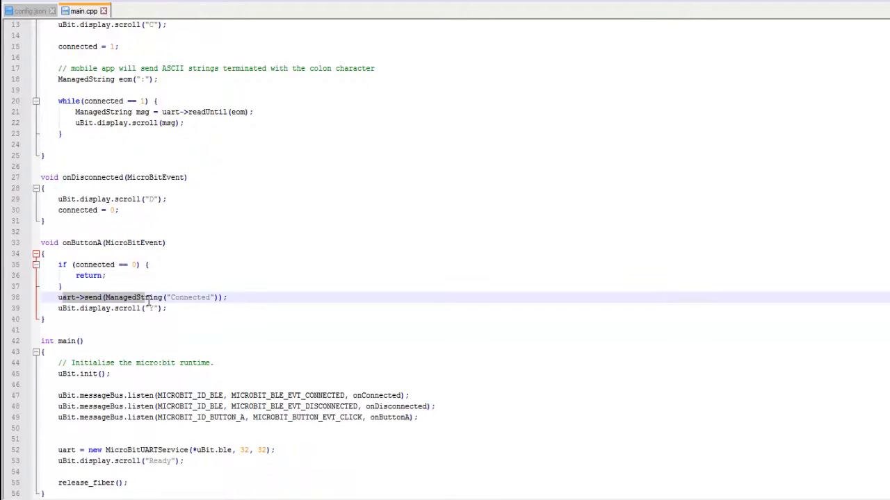
left_click(232, 309)
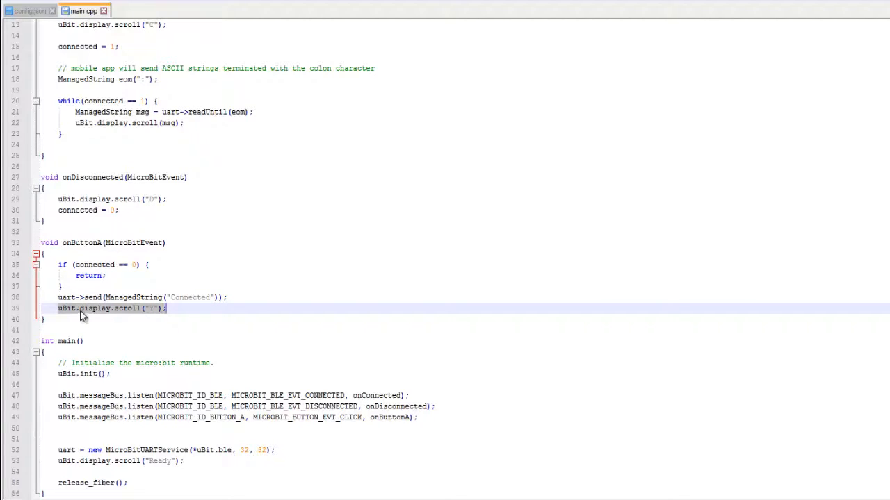
mouse_move(304, 332)
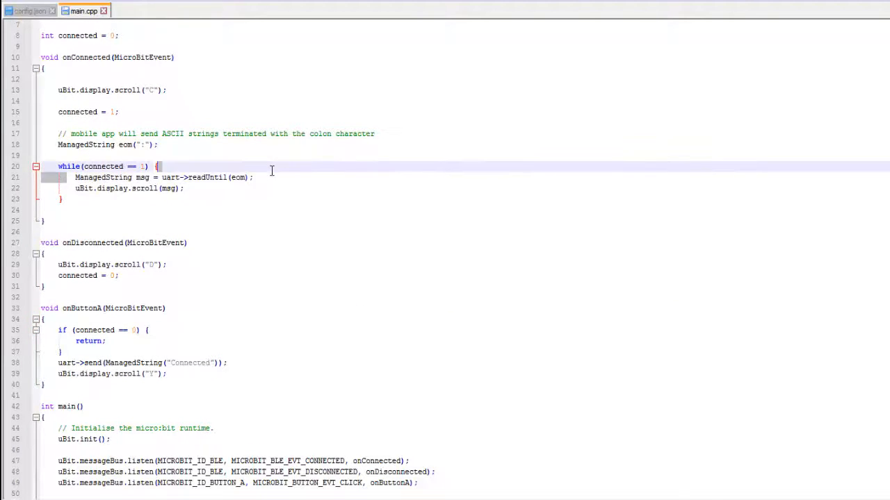
left_click(253, 177)
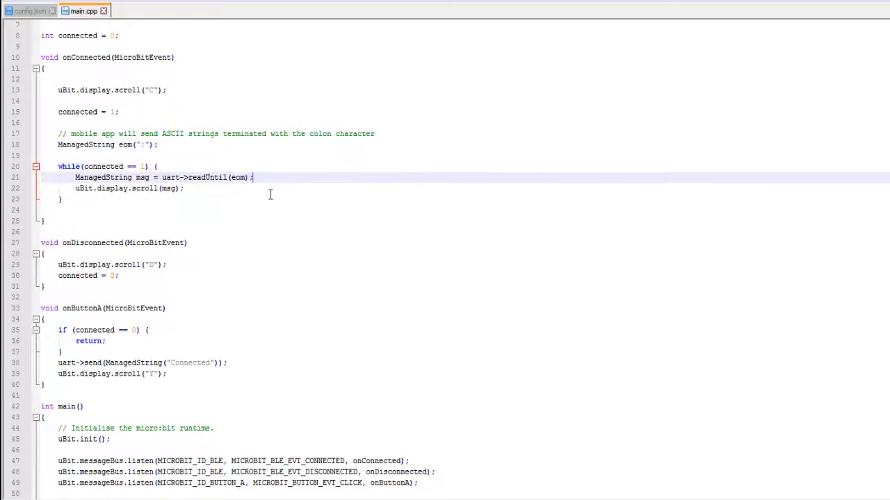
mouse_move(284, 204)
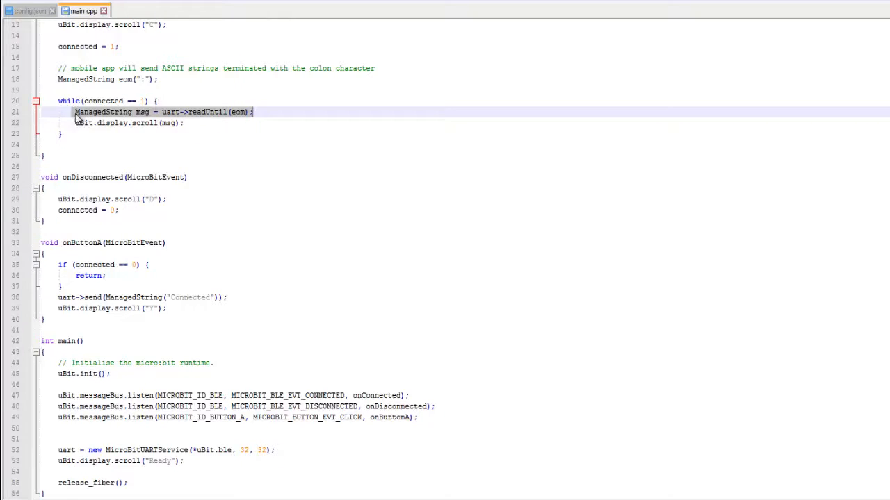
left_click(92, 297)
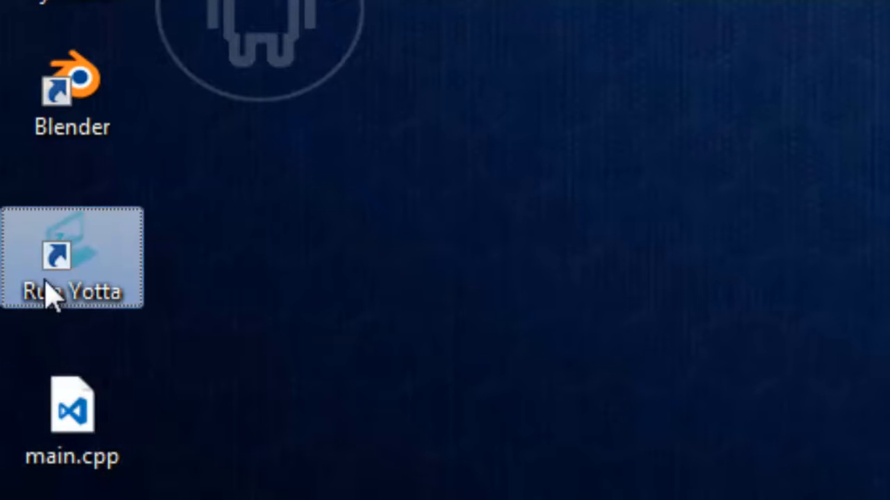
Step: Launch the Run Yotta command prompt from its desktop shortcut
double_click(72, 257)
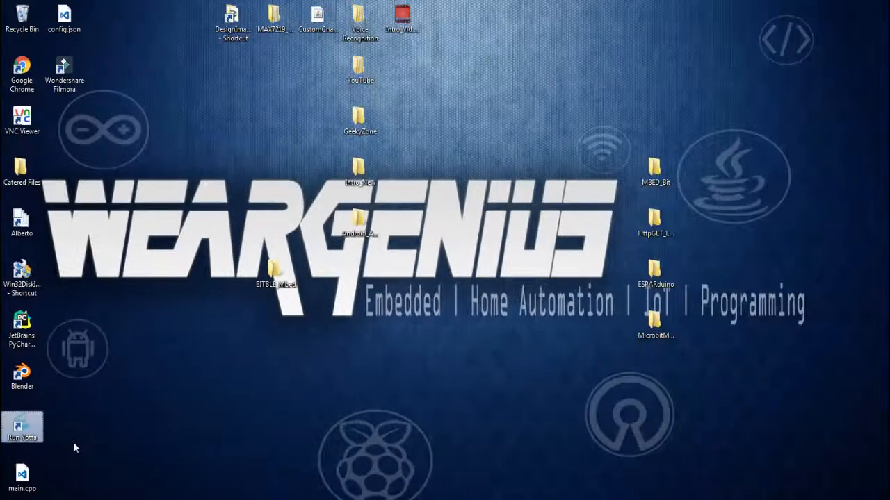
double_click(22, 428)
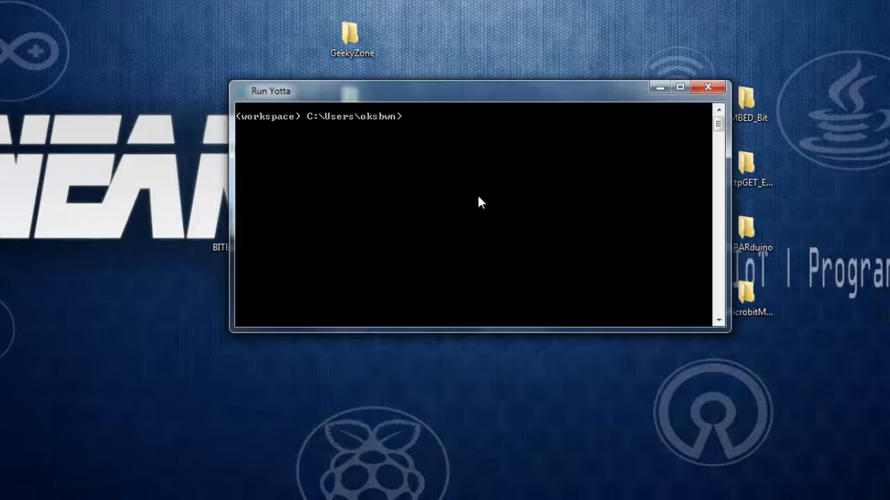
mouse_move(428, 114)
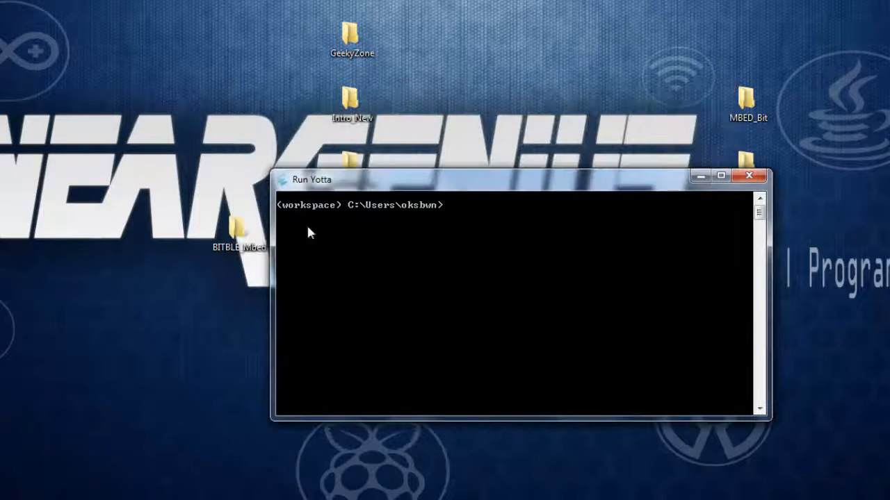
mouse_move(496, 245)
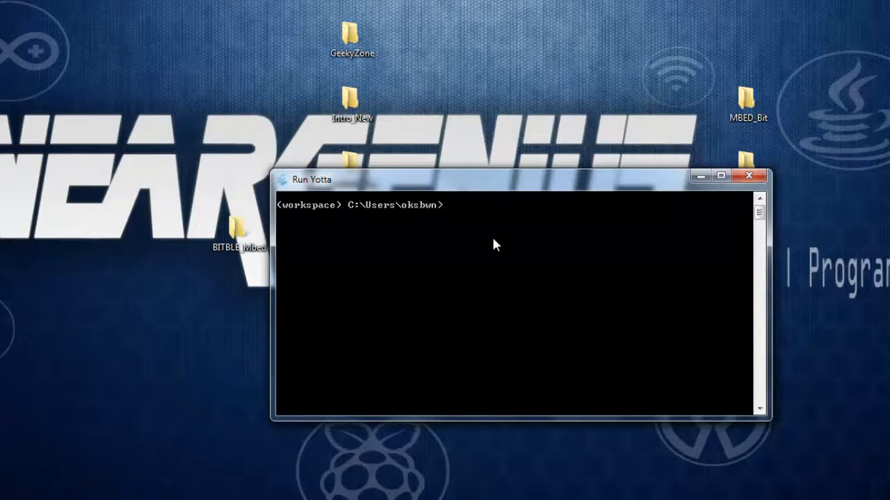
Step: Change the Yotta prompt's directory to C:/yotta
type("cd")
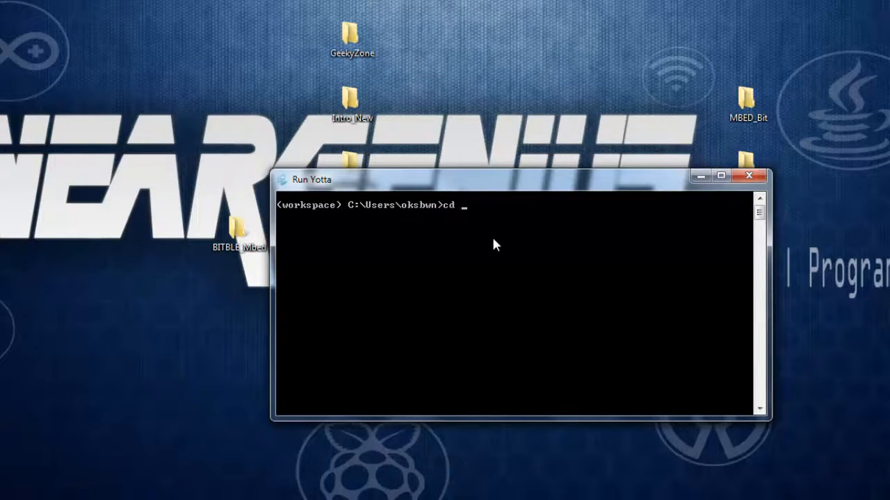
type("C:/")
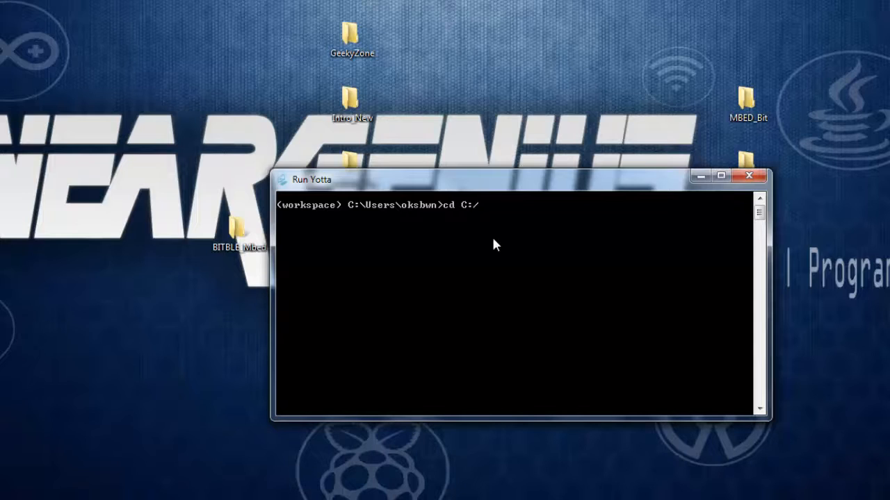
type("/")
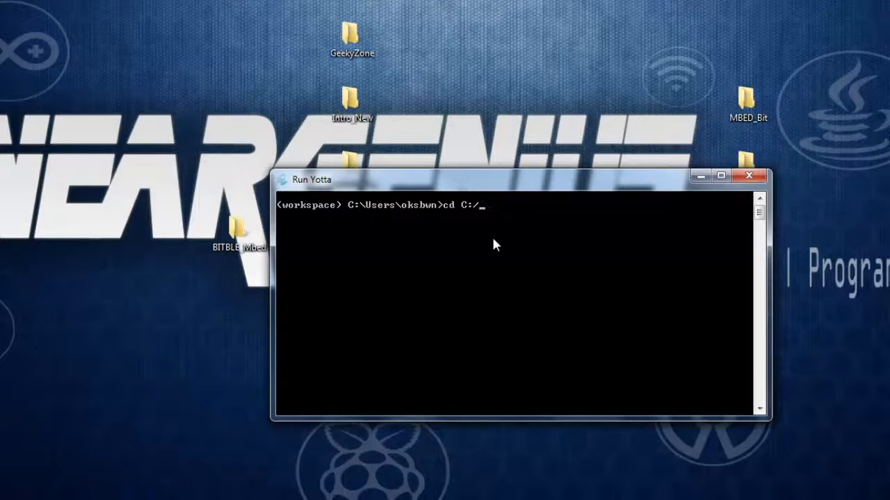
type("./")
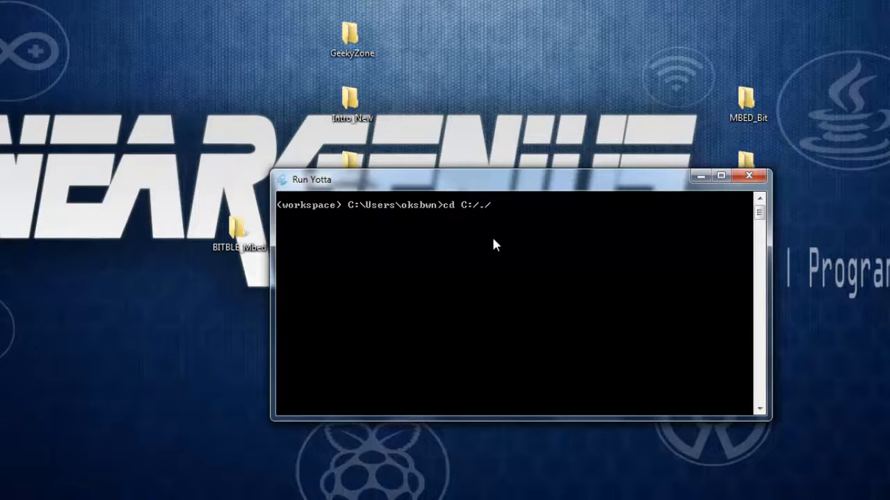
left_click(720, 175)
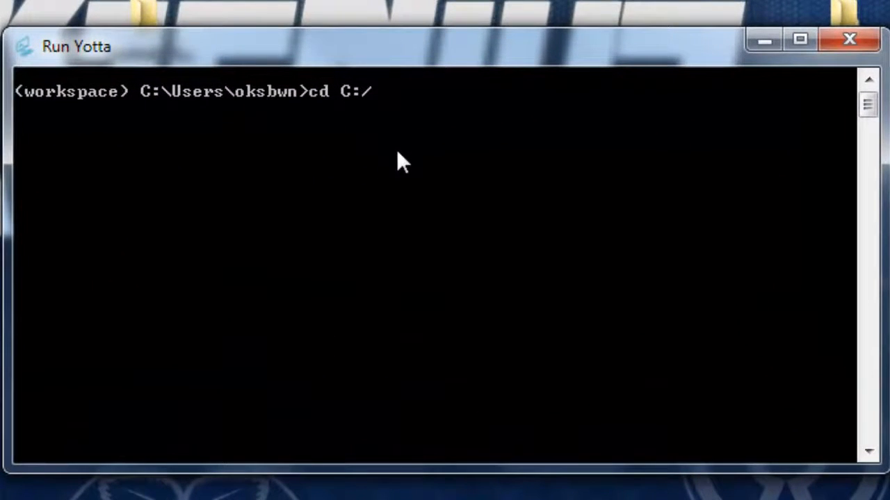
type("/yotta")
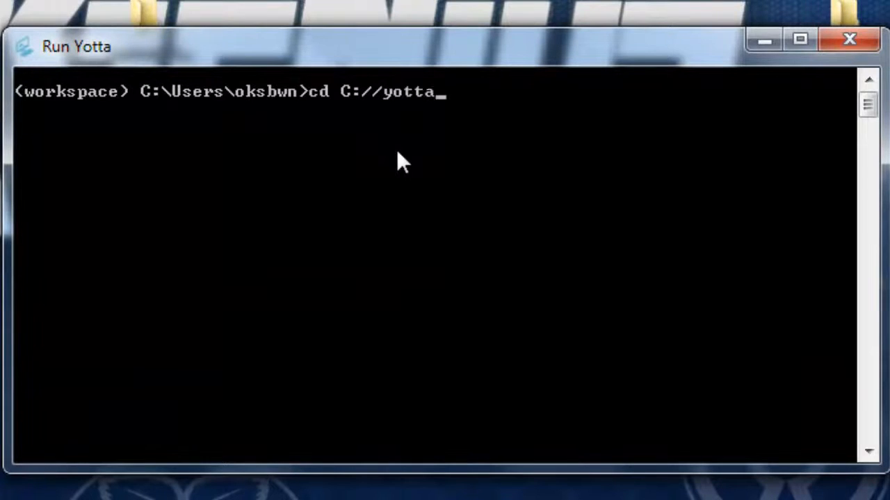
type("/.android")
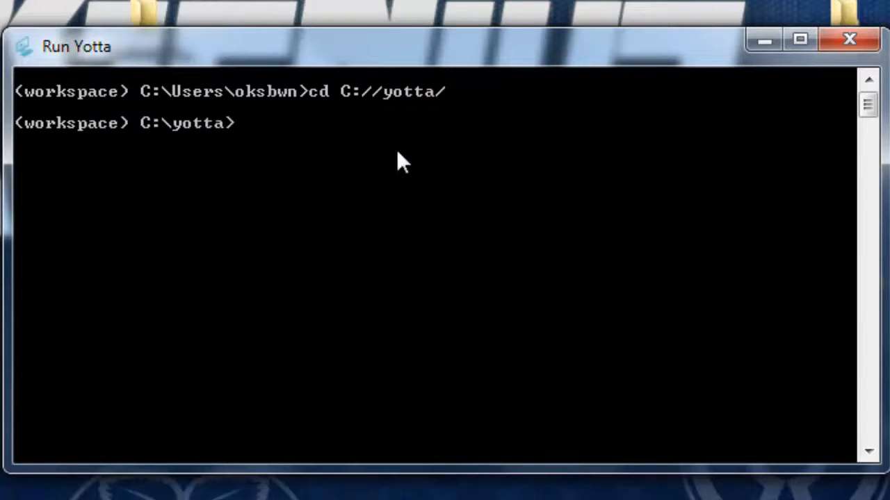
Step: Move into workspace2 and list its contents, showing .yotta.json and microbit-samples
type("cd")
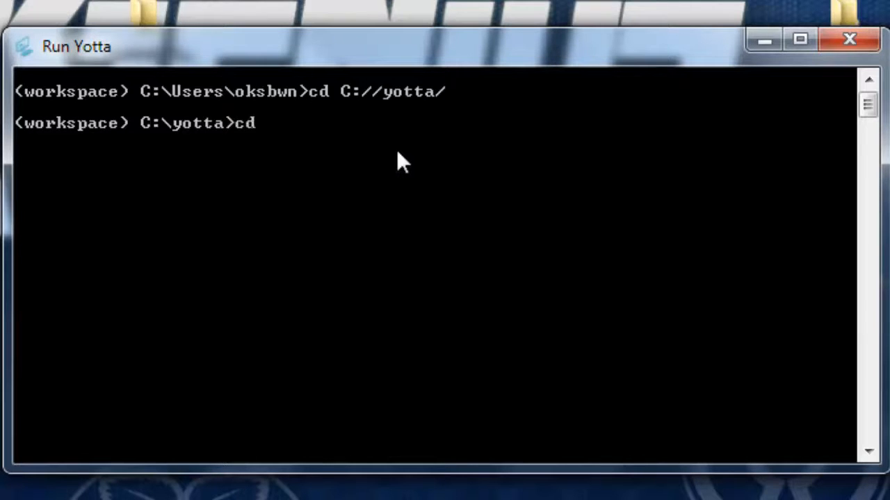
type("bb")
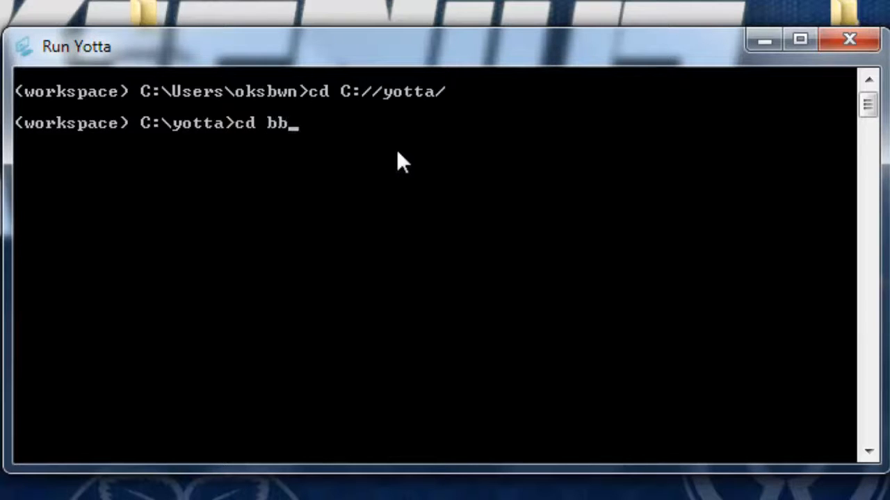
key("Backspace")
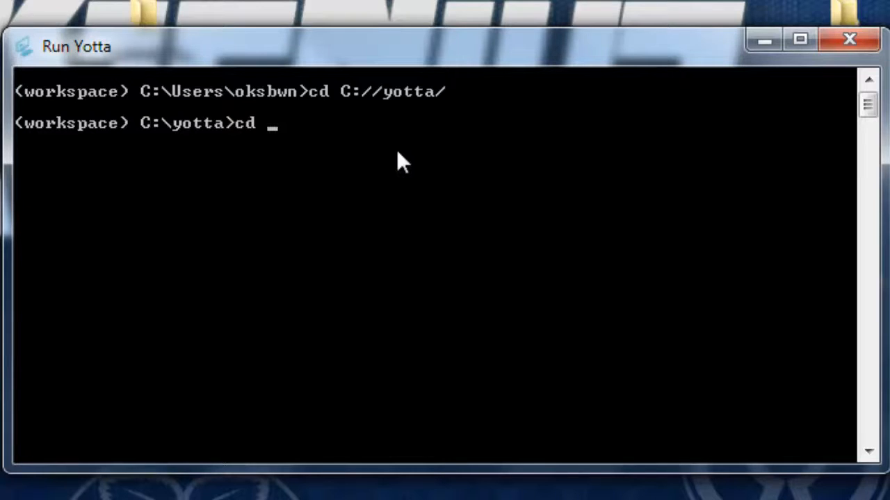
type("workspace2")
type("cd")
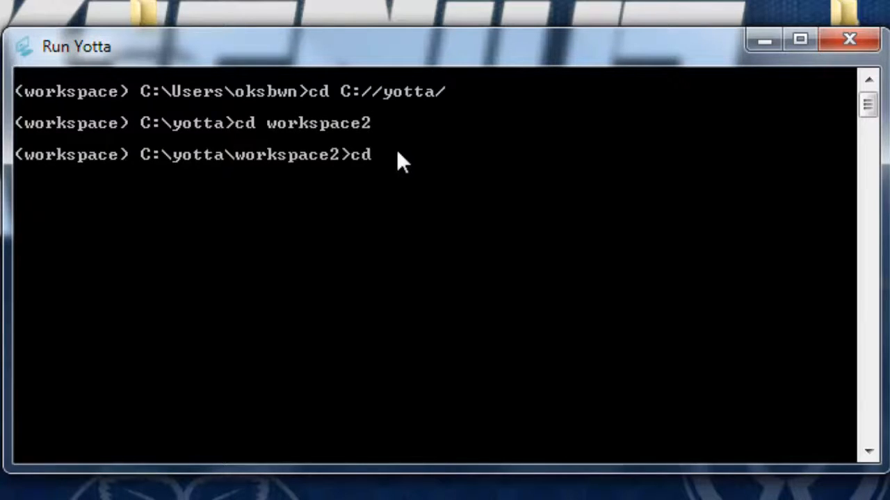
type("bl")
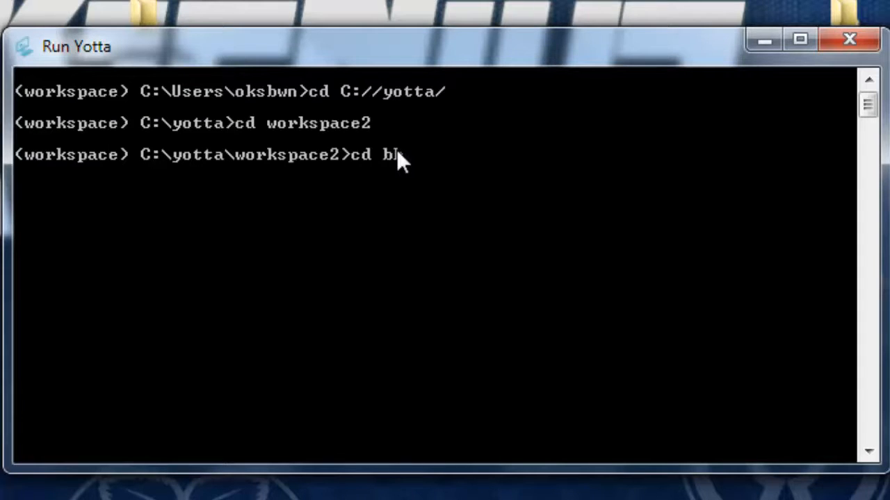
type("cm")
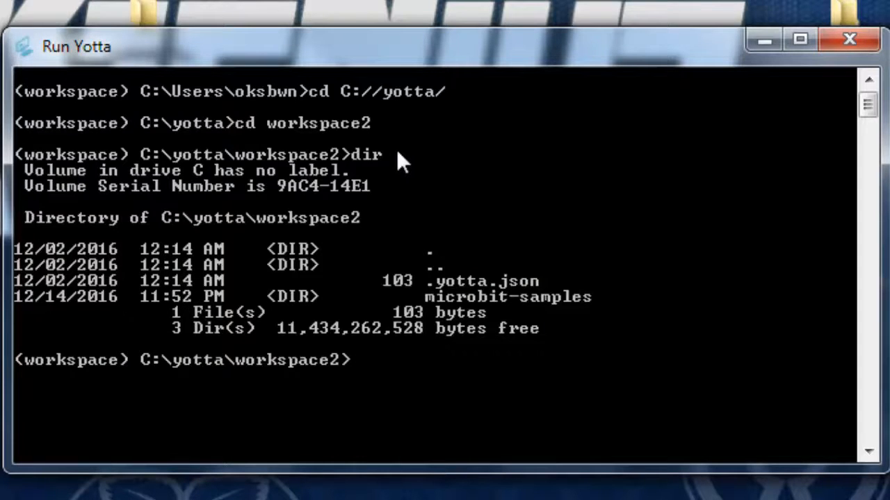
type("c")
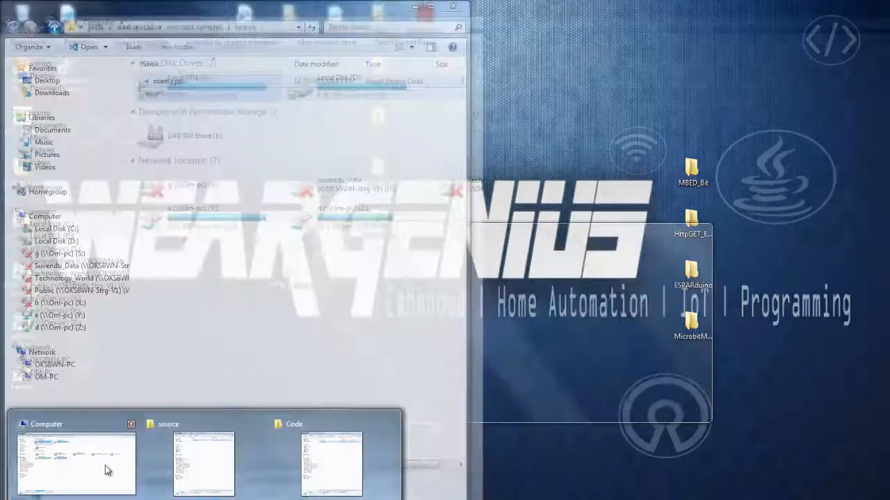
Step: Browse to C:\yotta\workspace2\microbit-samples\source and open main.cpp in Notepad++
left_click(75, 462)
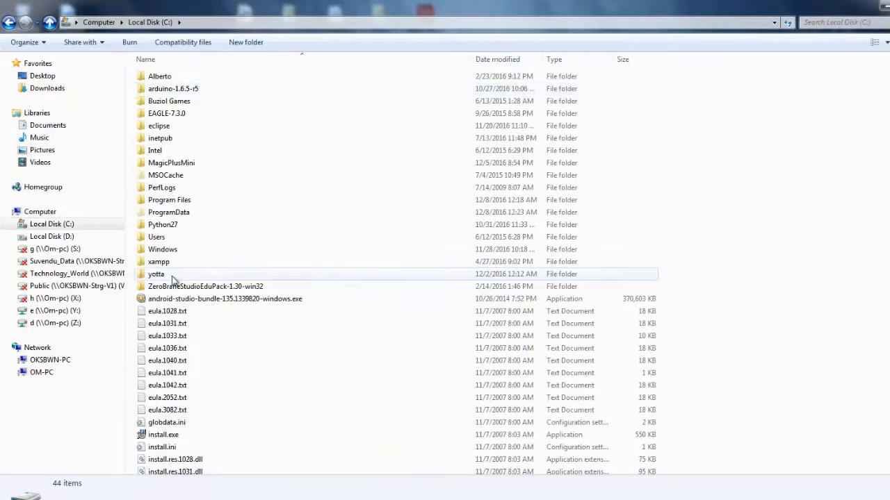
double_click(155, 274)
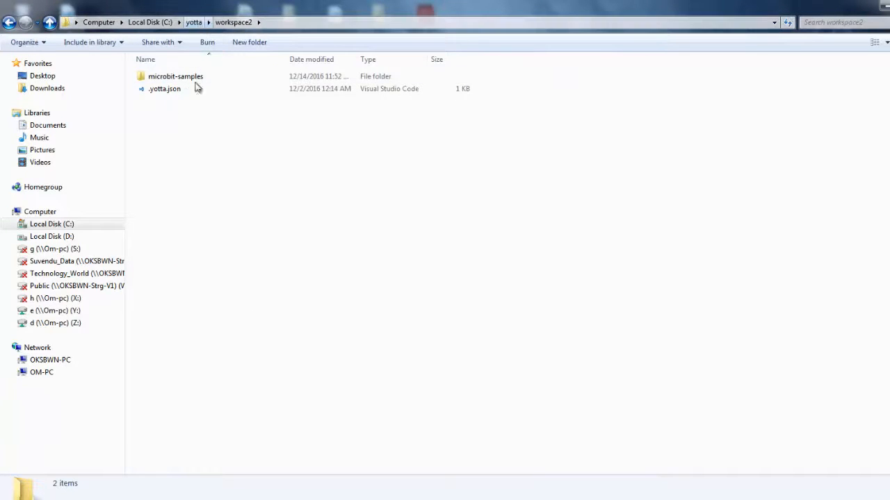
double_click(175, 76)
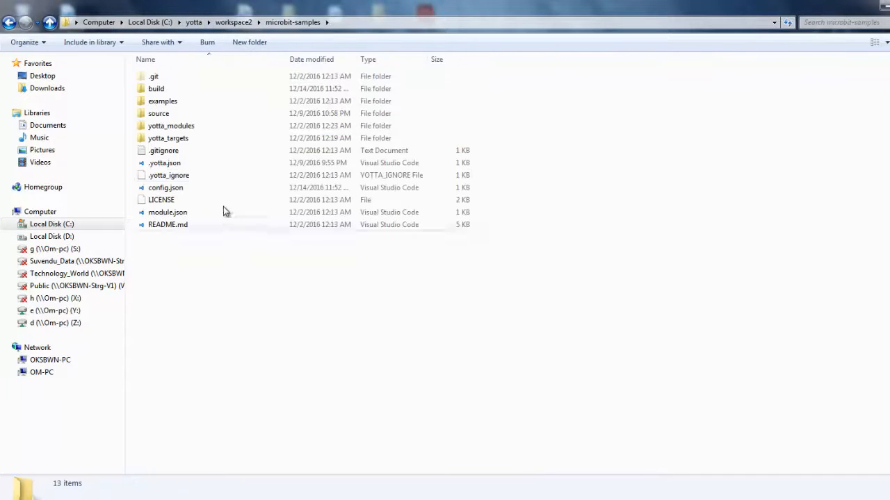
double_click(158, 114)
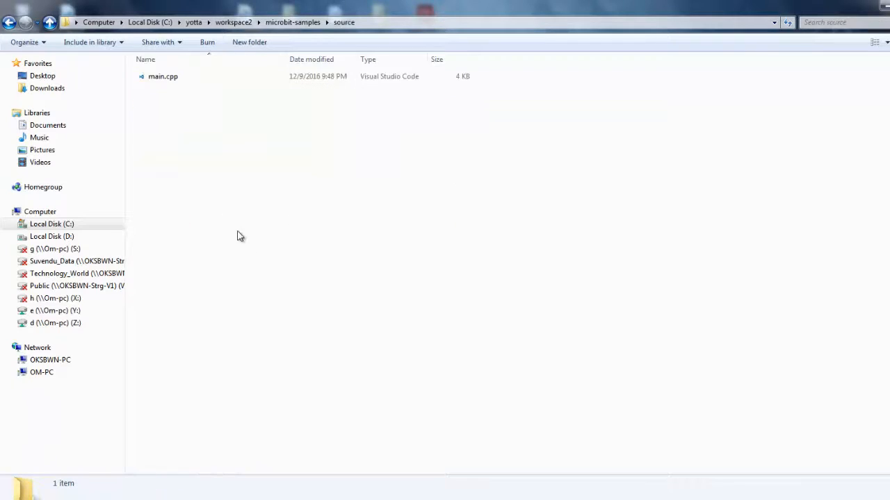
left_click(162, 75)
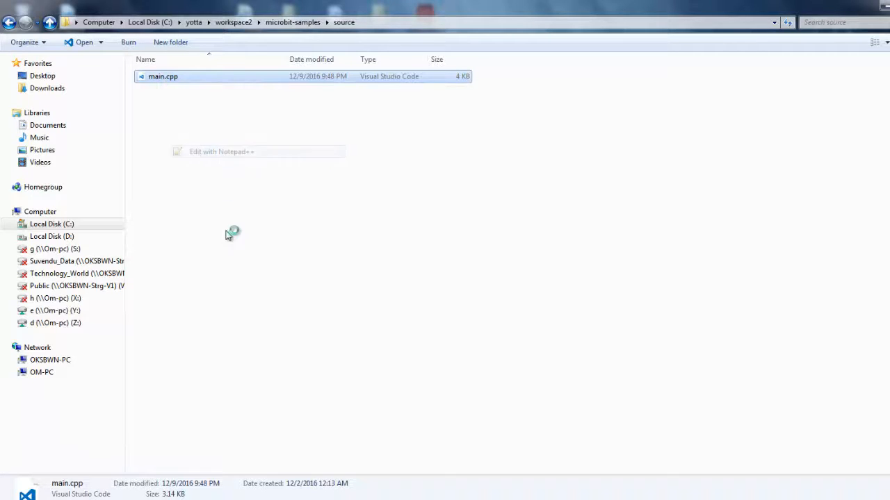
double_click(163, 75)
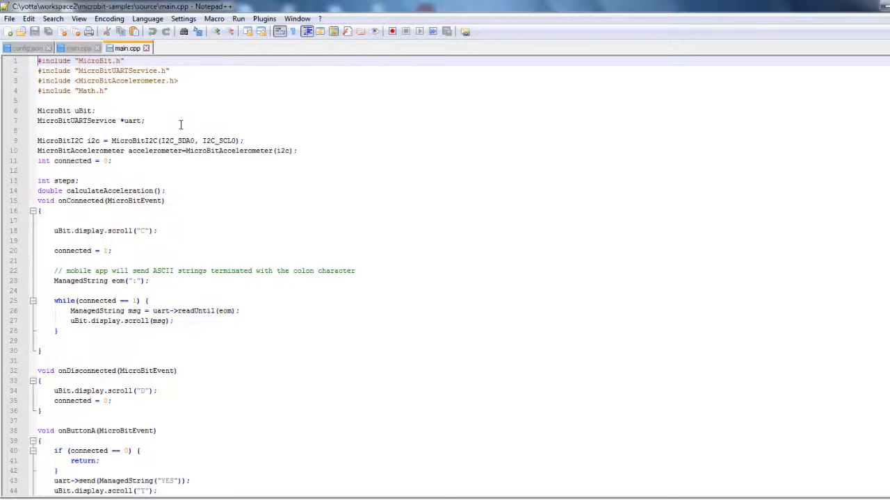
Step: Scroll through main.cpp to review the micro:bit BLE UART program code
scroll("down", 3)
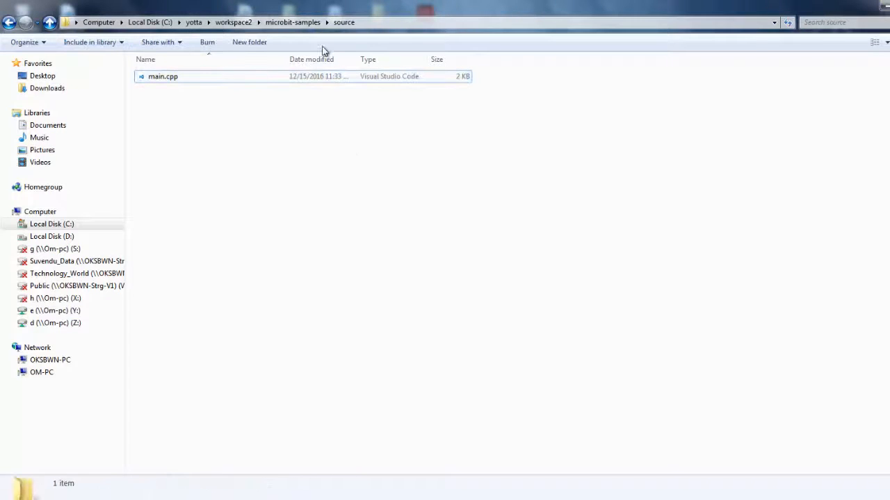
mouse_move(295, 82)
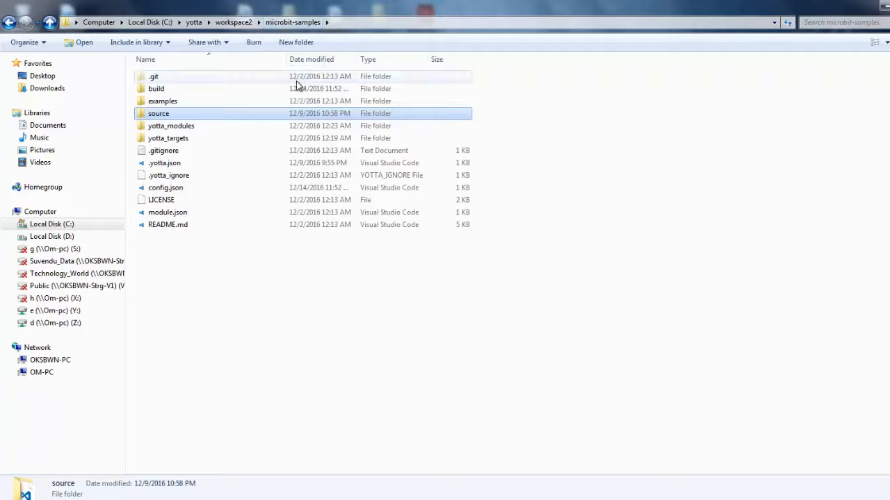
mouse_move(205, 201)
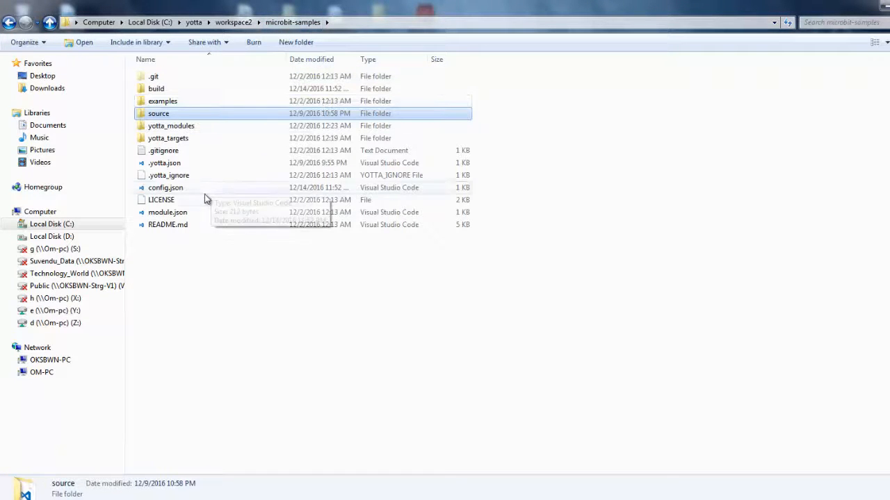
Step: Select config.json in the microbit-samples project folder
left_click(165, 188)
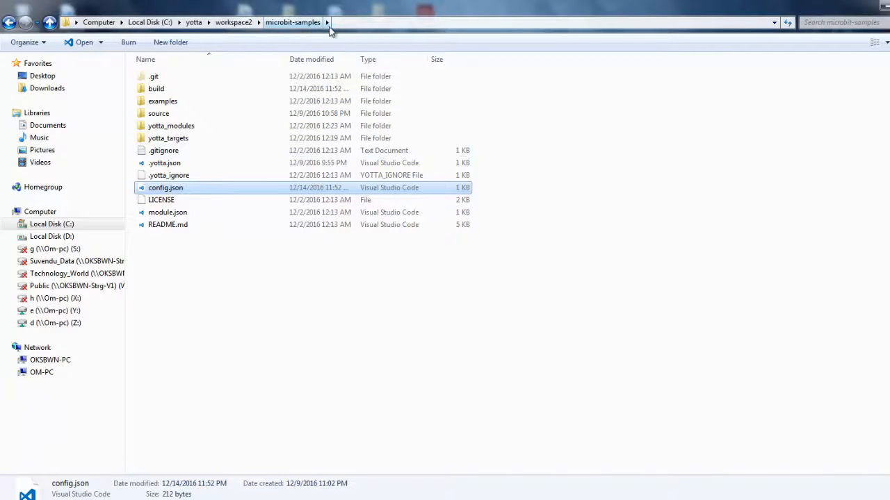
mouse_move(301, 291)
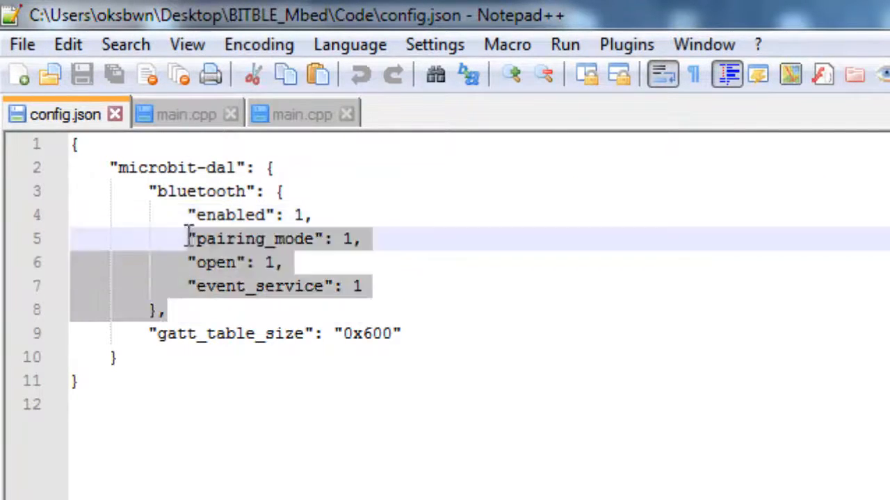
double_click(231, 215)
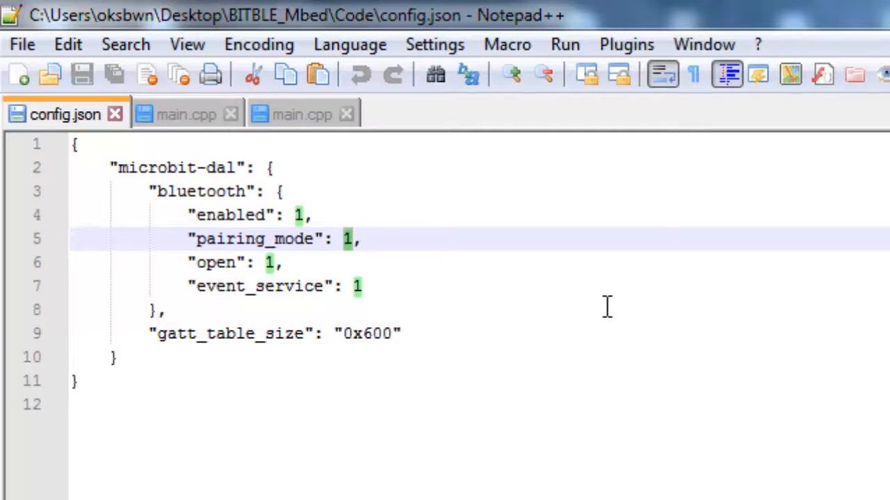
mouse_move(540, 290)
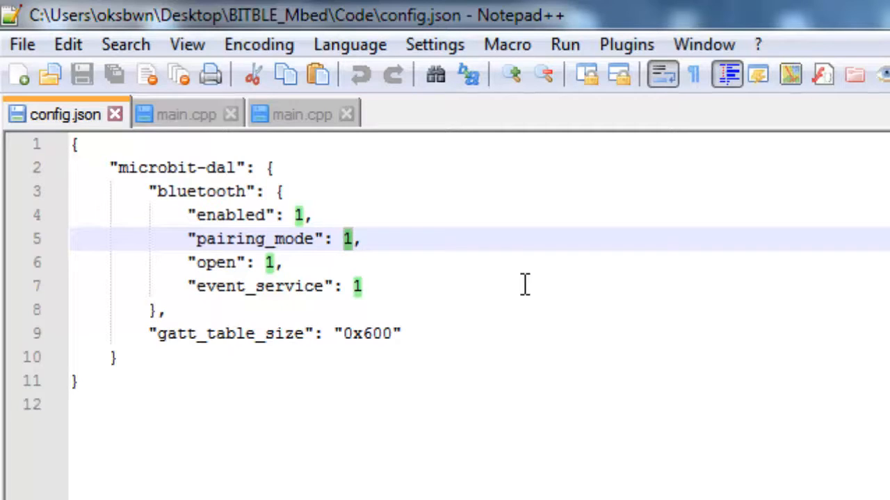
mouse_move(392, 312)
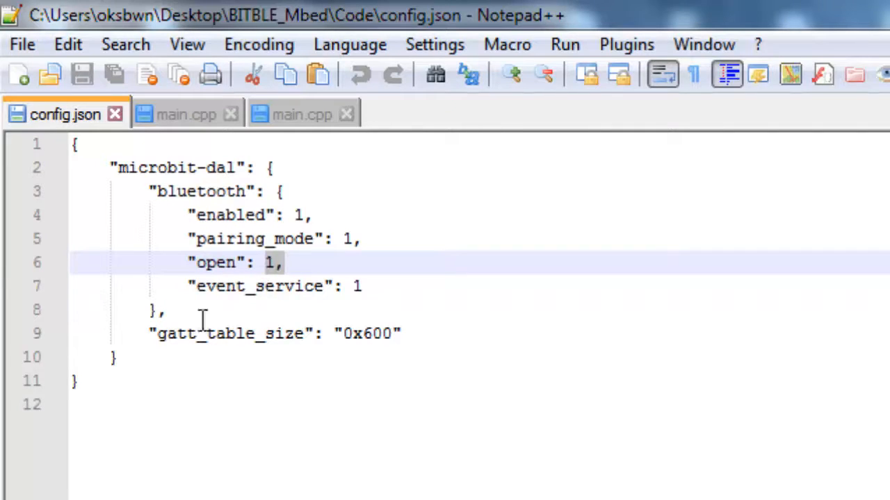
double_click(259, 286)
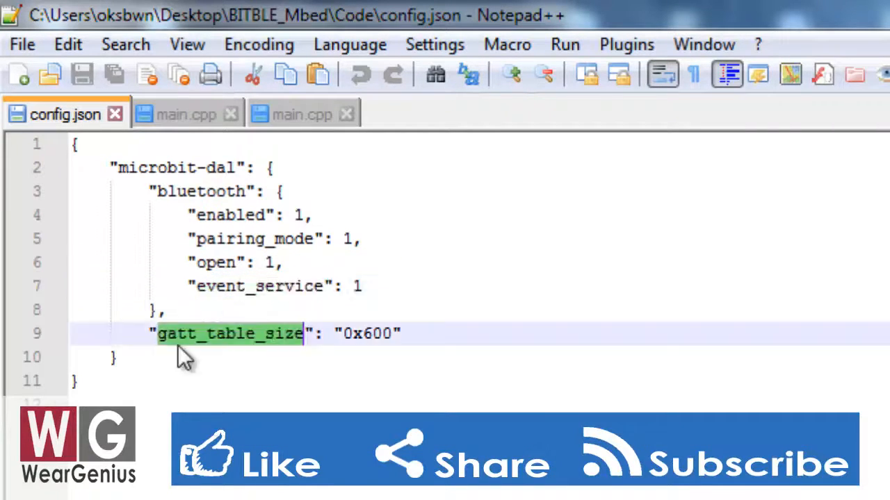
mouse_move(309, 348)
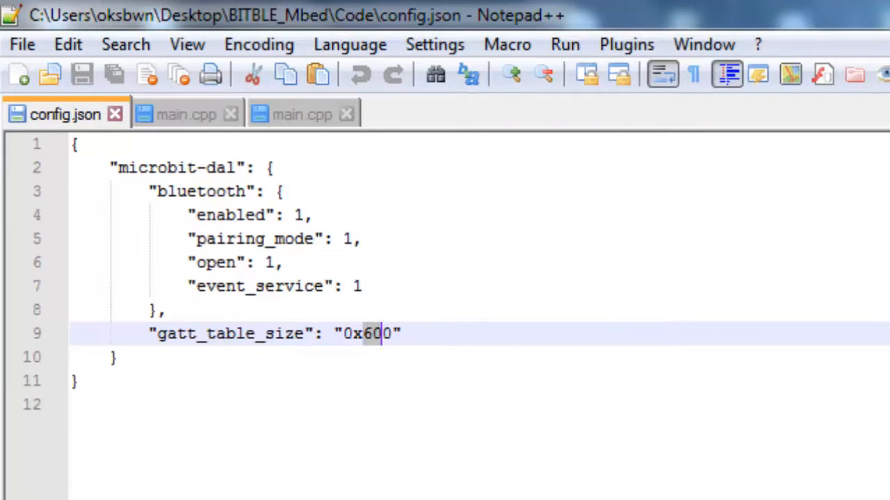
mouse_move(303, 422)
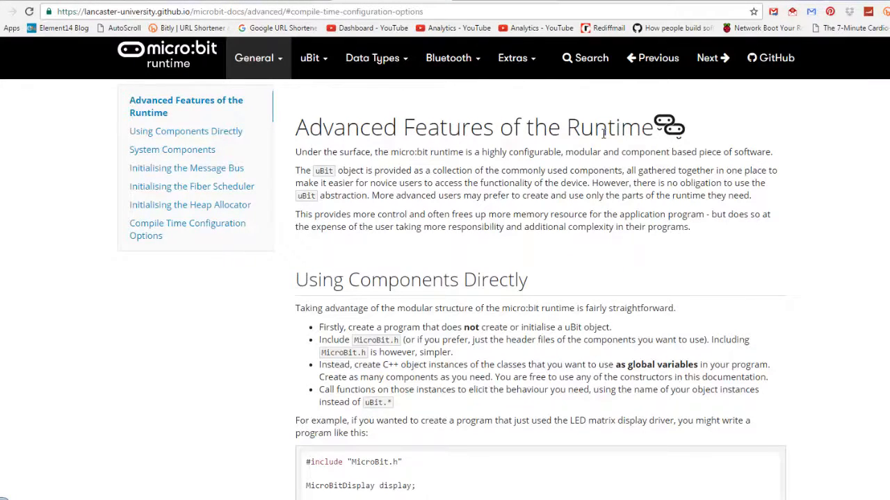
Step: Scroll the Advanced Features page down to the compile-time options and the sample config.json
scroll("down", 3)
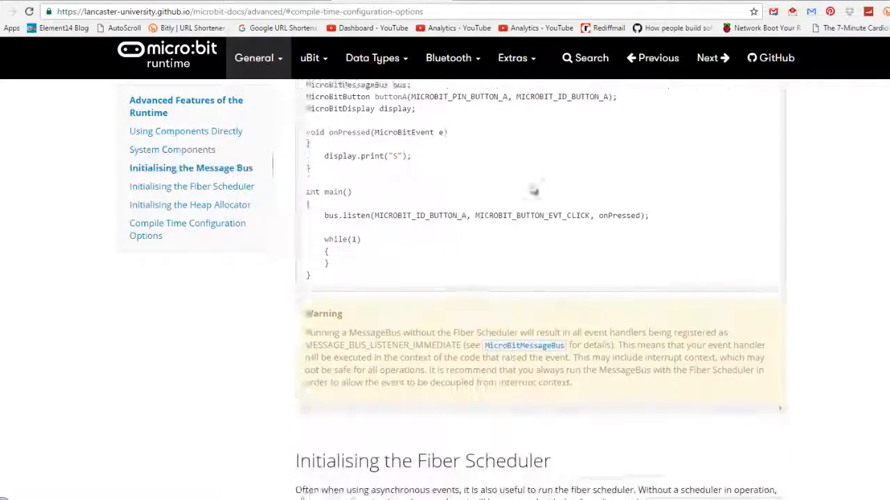
scroll("down", 3)
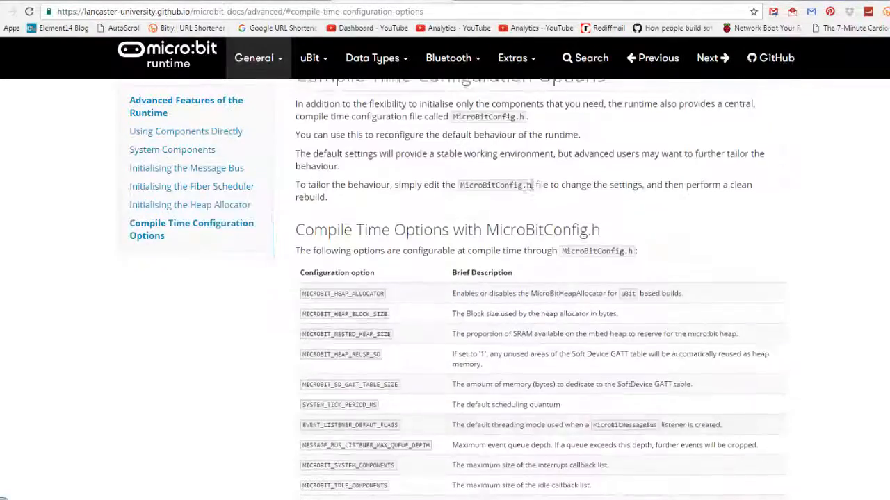
scroll("down", 3)
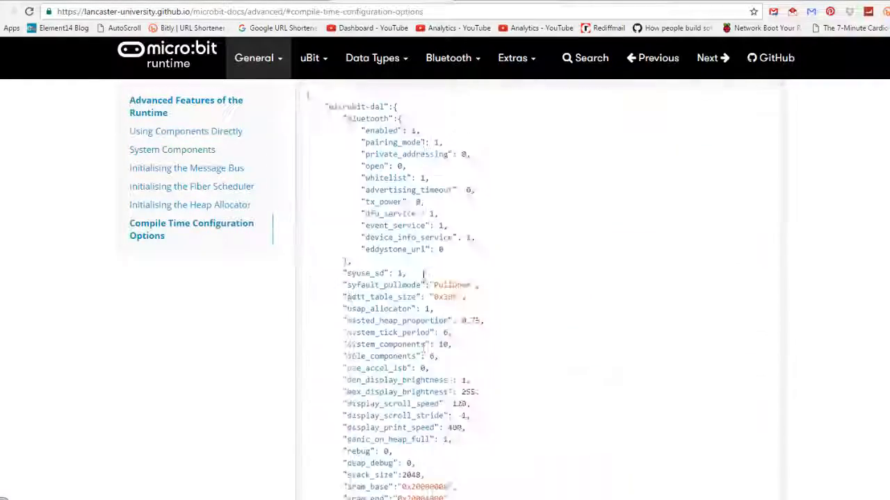
scroll("down", 3)
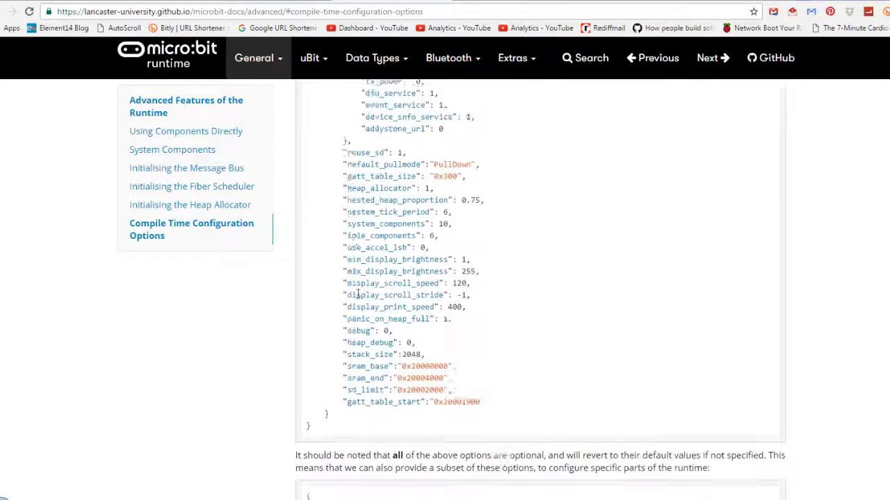
scroll("down", 3)
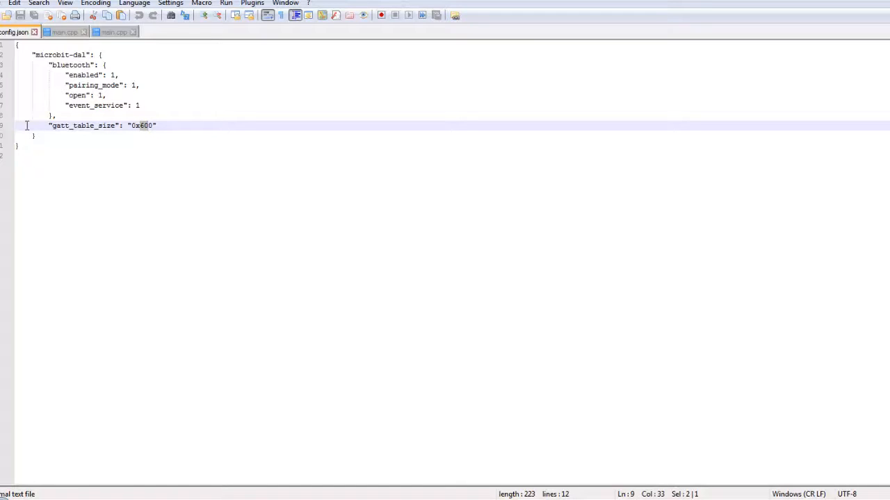
mouse_move(69, 58)
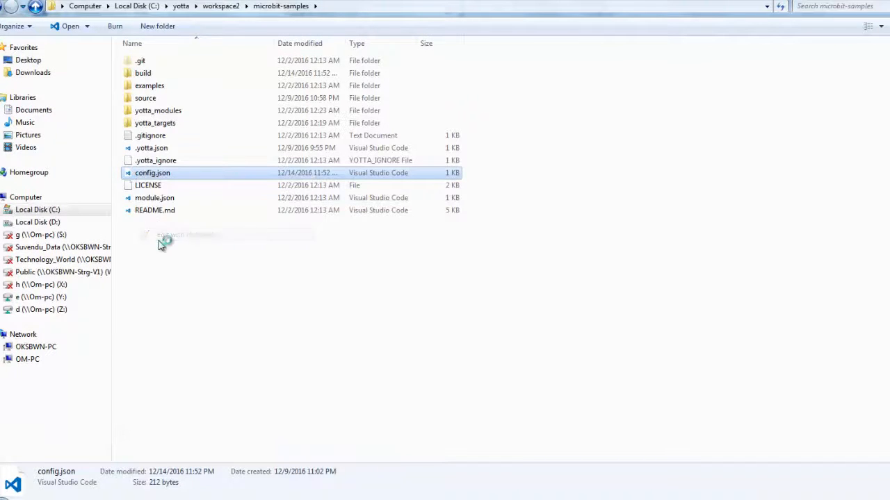
Step: Run yt build in microbit-samples, hit Error 145 directory not empty, then run yt clean
double_click(153, 172)
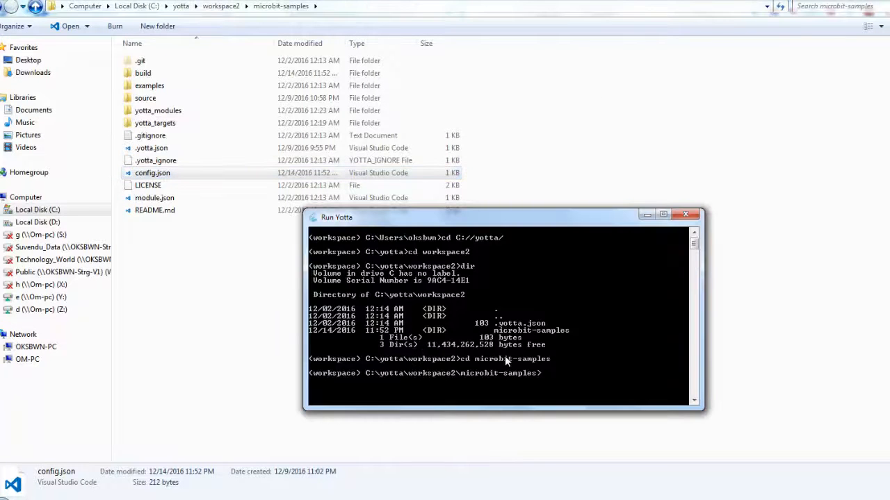
type("yt")
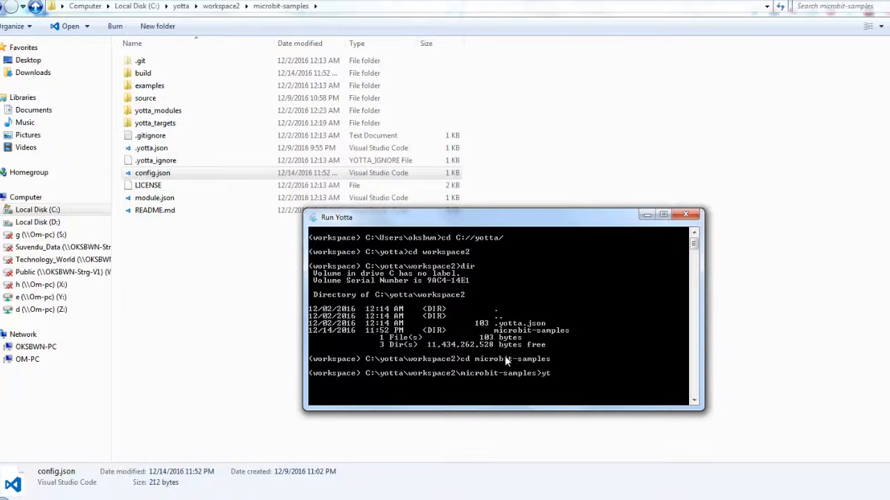
type("buil")
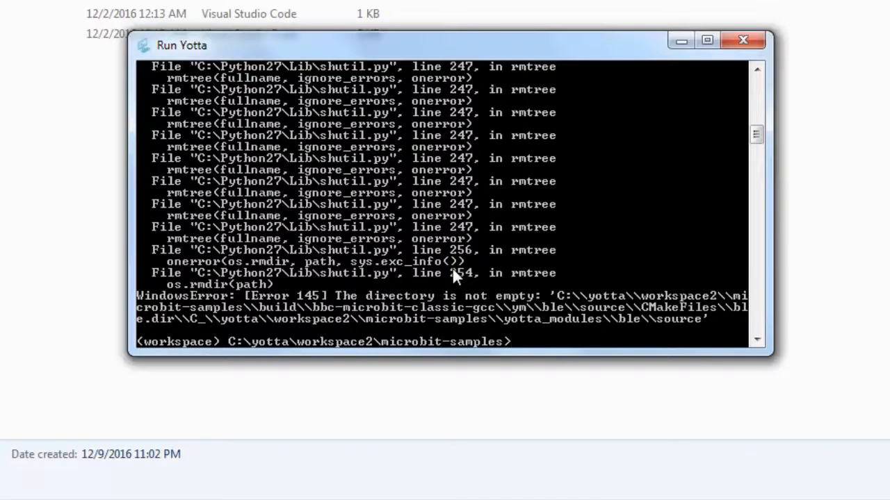
type("yt clean")
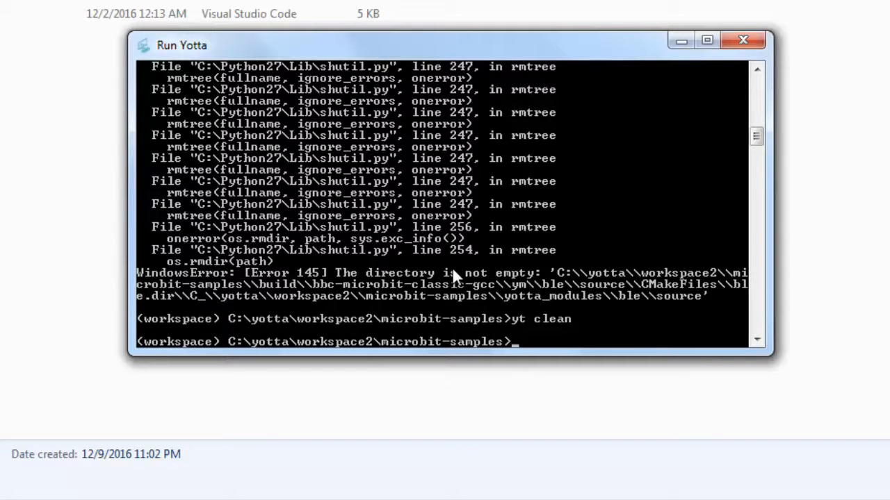
Step: Run yt build to regenerate bbc-microbit-classic-gcc files and link microbit-samples
type("yt")
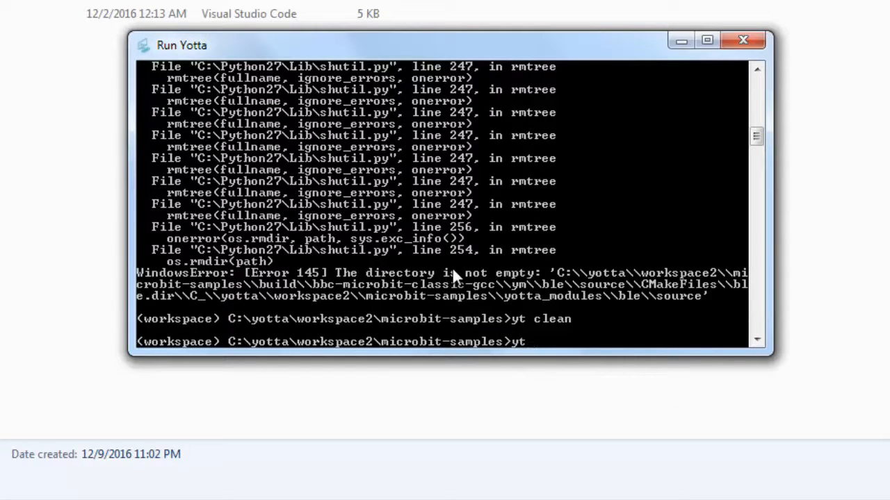
type("build")
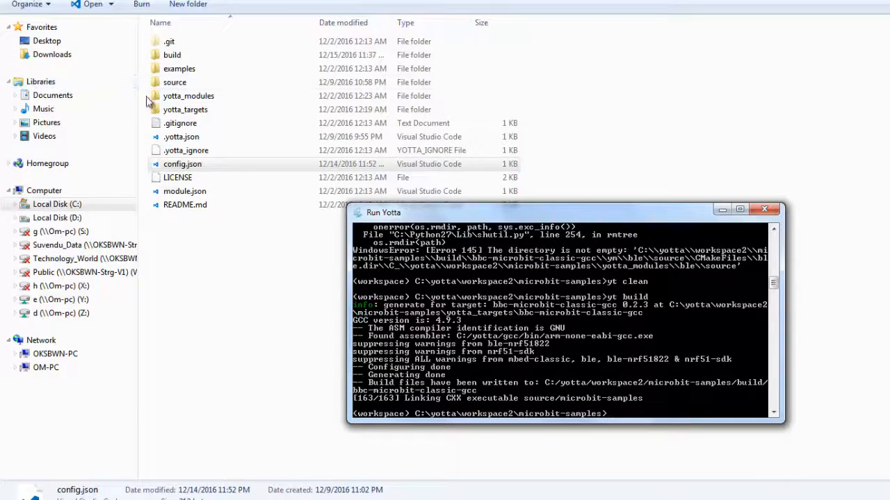
Step: Navigate into build\bbc-microbit-classic-gcc and select microbit-samples-combined.hex
left_click(173, 55)
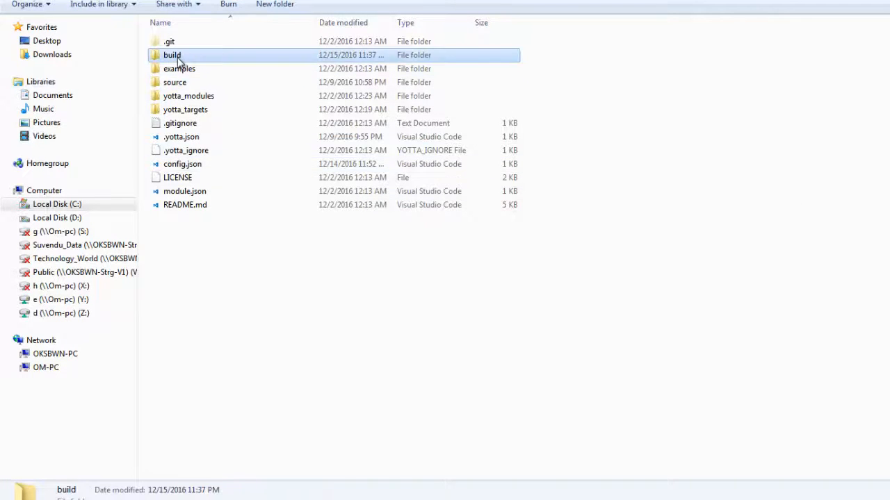
double_click(172, 56)
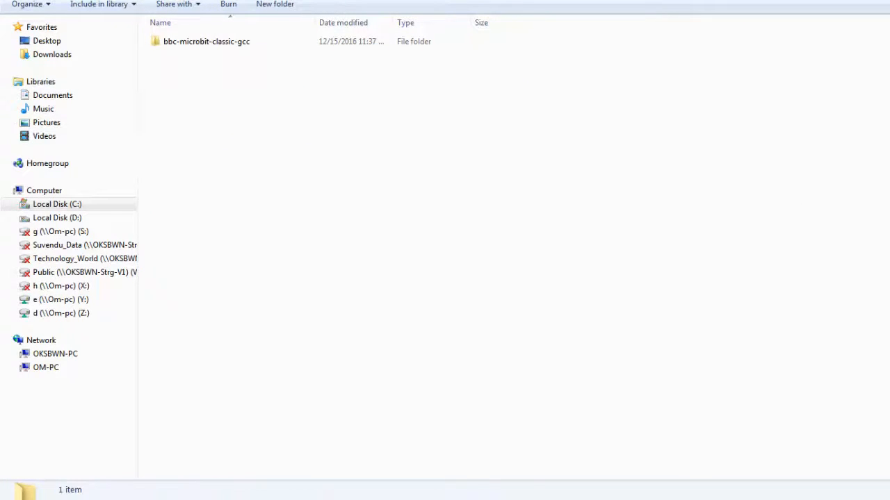
left_click(206, 42)
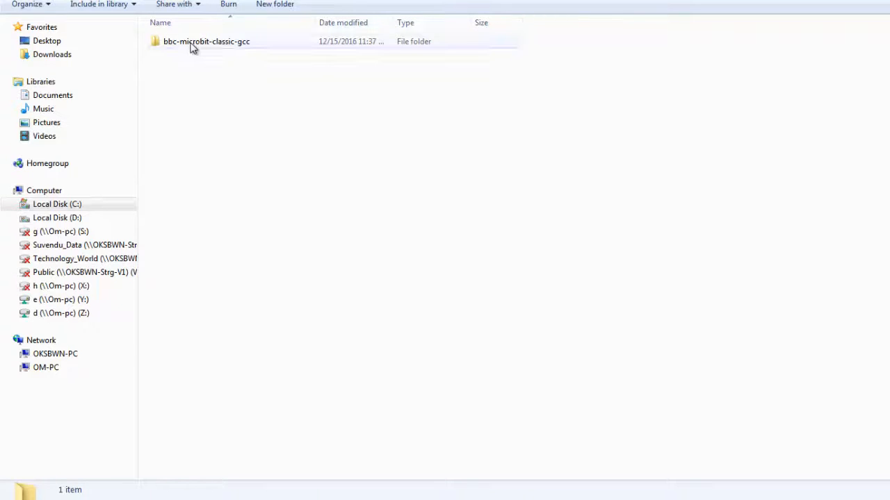
double_click(206, 42)
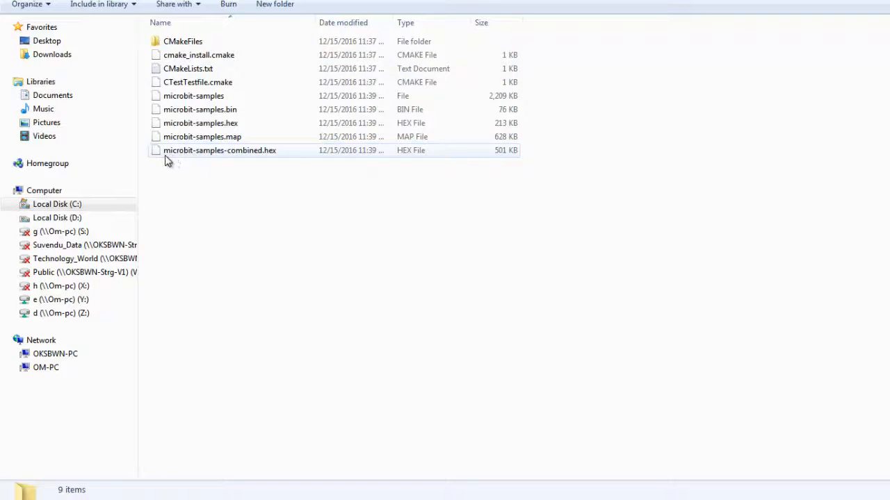
left_click(219, 151)
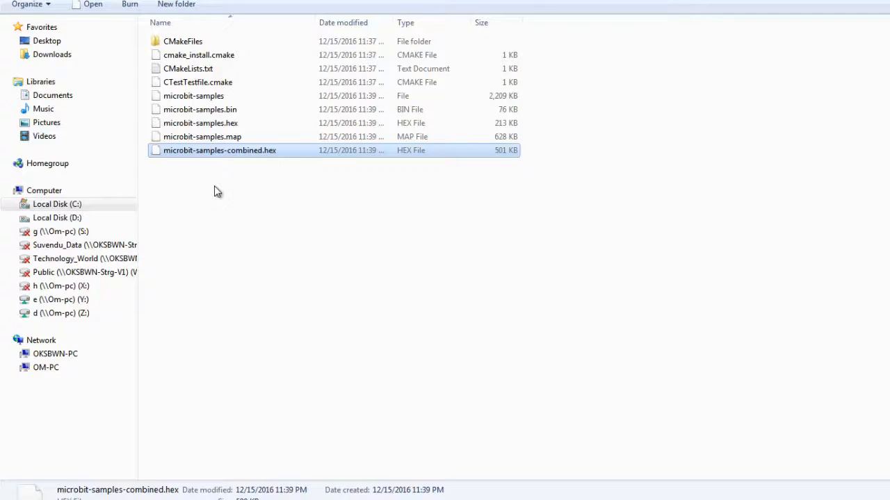
mouse_move(182, 161)
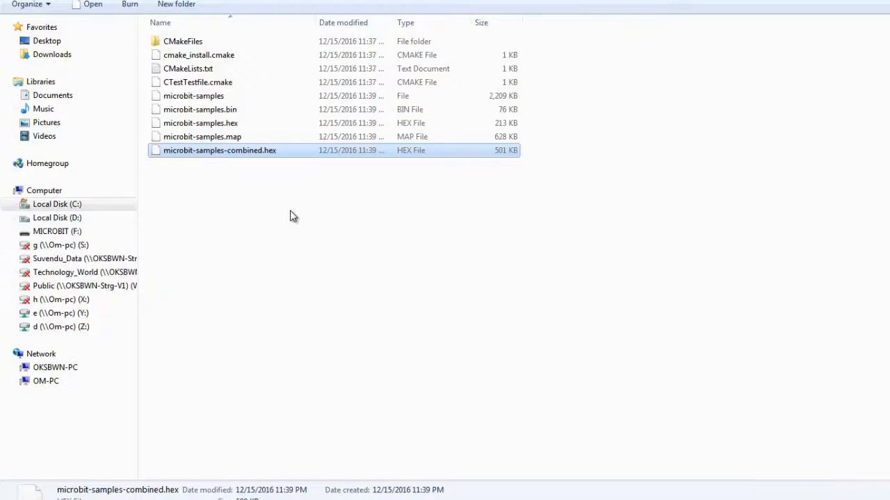
Step: Copy the combined hex file toward the MICROBIT (F:) drive via its context menu
left_click(57, 231)
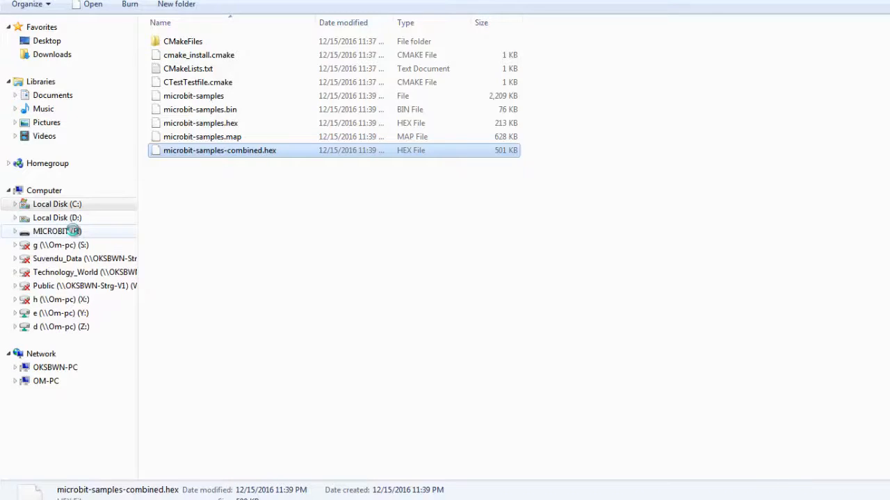
right_click(57, 203)
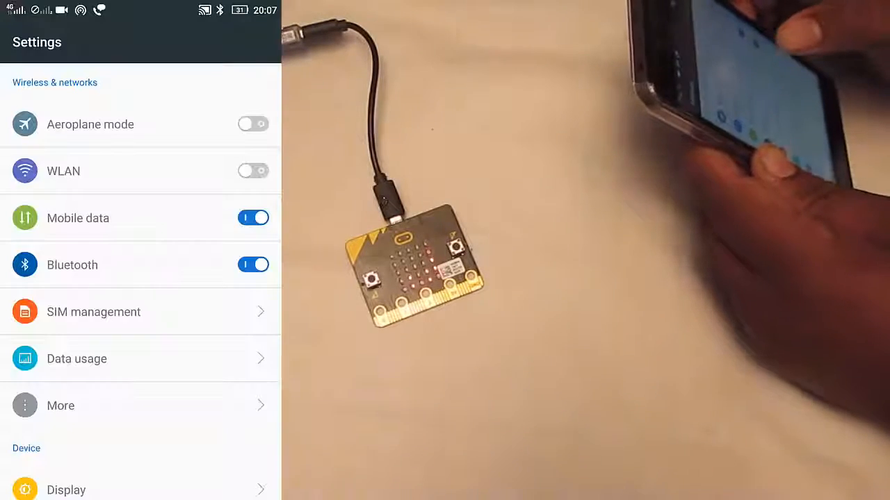
Step: In Bluetooth settings, pair with BBC micro:bit [zozop], retrying after the wrong-PIN failure
left_click(72, 264)
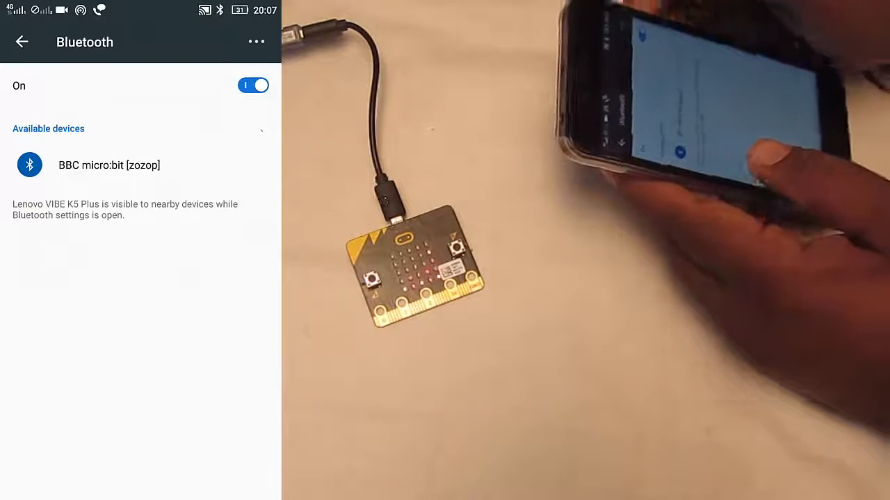
left_click(108, 164)
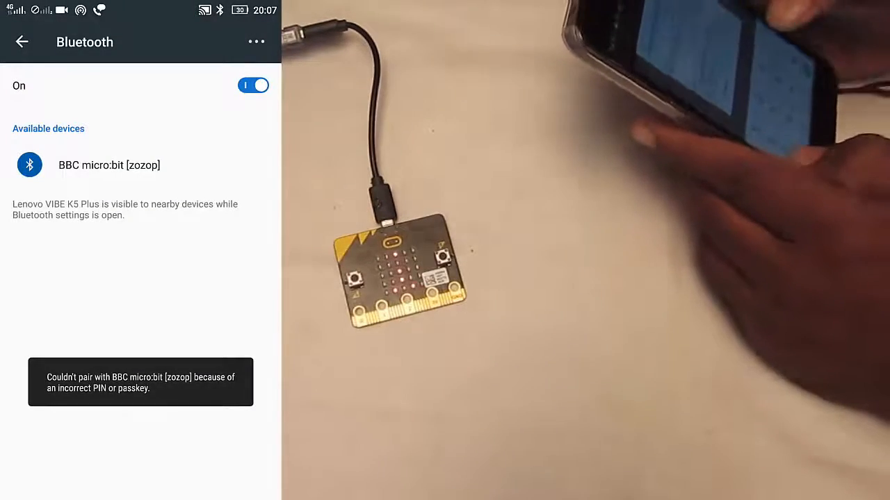
left_click(109, 164)
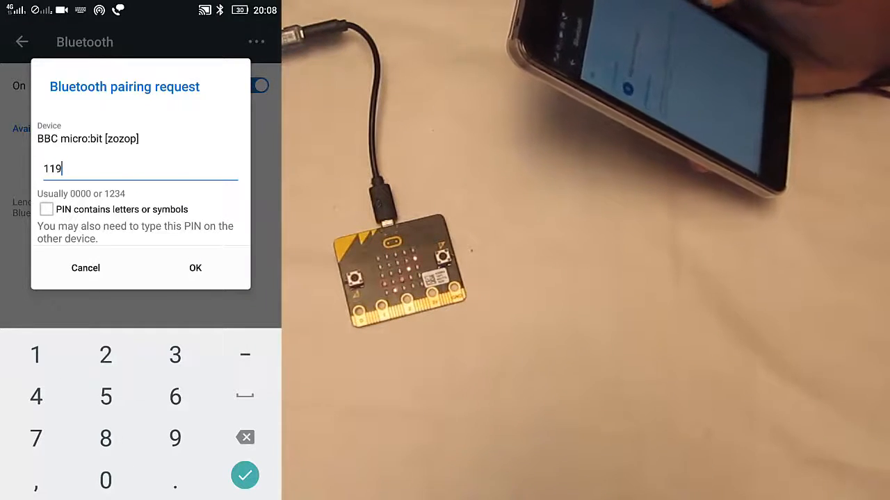
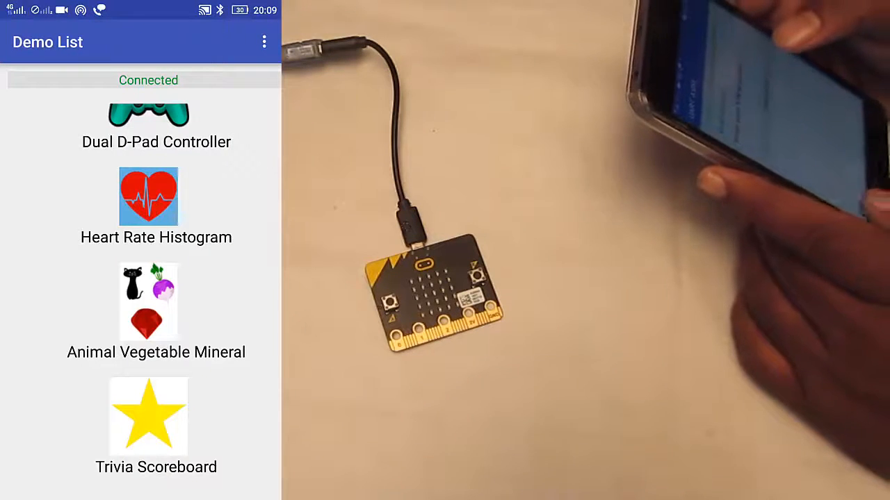
Step: Choose Animal Vegetable Mineral from the Demo List to reach the UART AVM demo
left_click(156, 302)
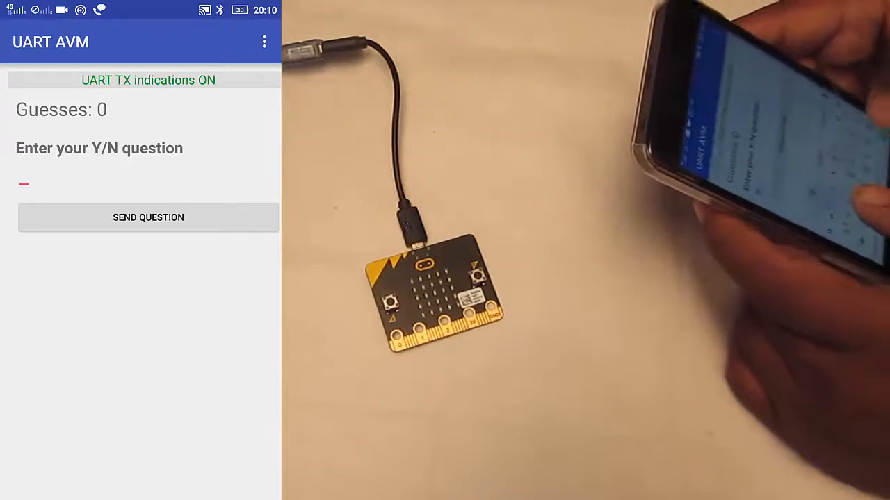
Step: Fill the UART AVM question field with 'hello:'
type("hhd")
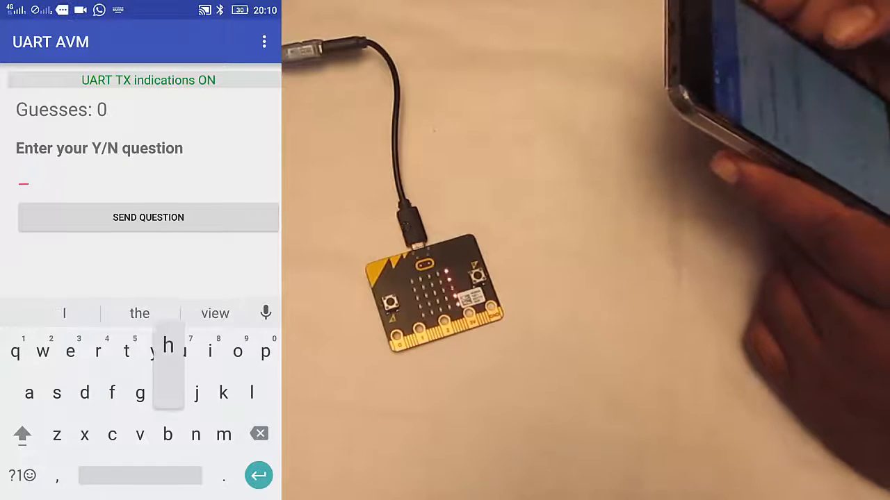
type("hello")
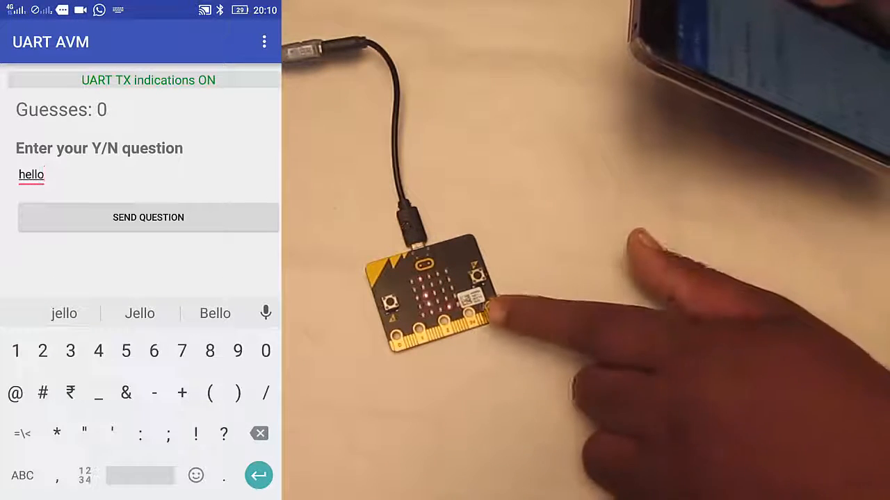
type(":")
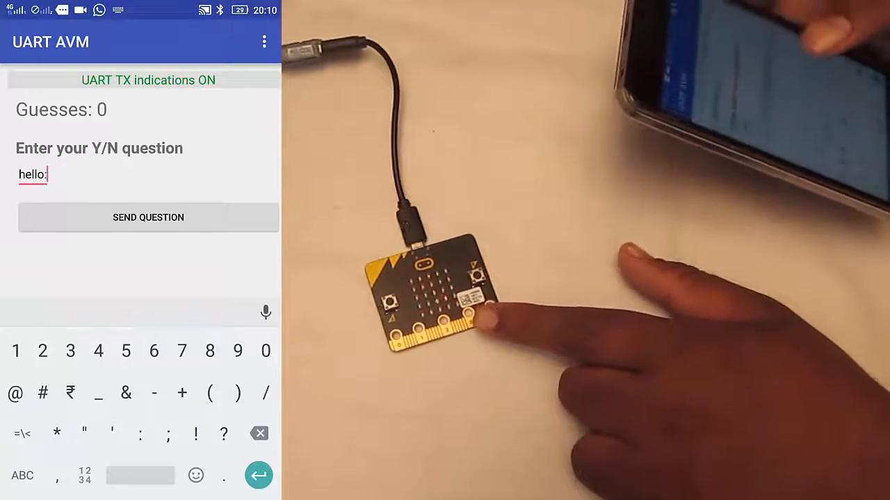
Step: Send 'hello:' to the micro:bit and acknowledge the 'Connected' answer
left_click(147, 216)
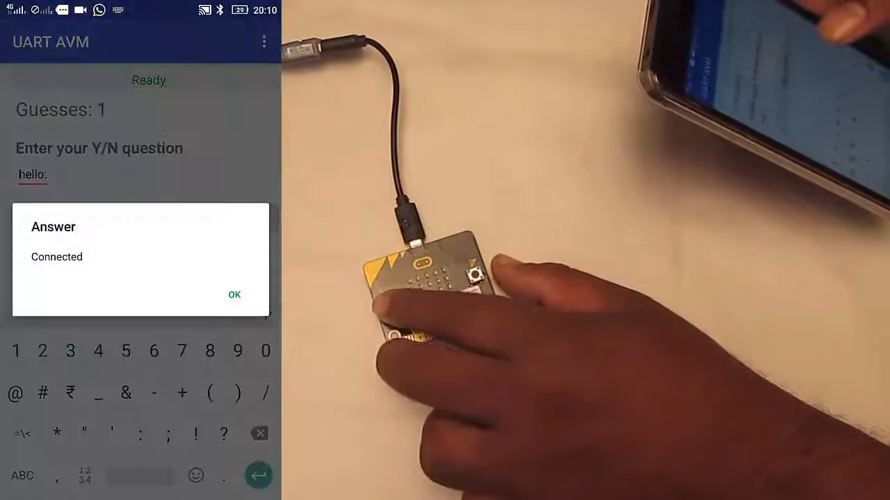
left_click(233, 295)
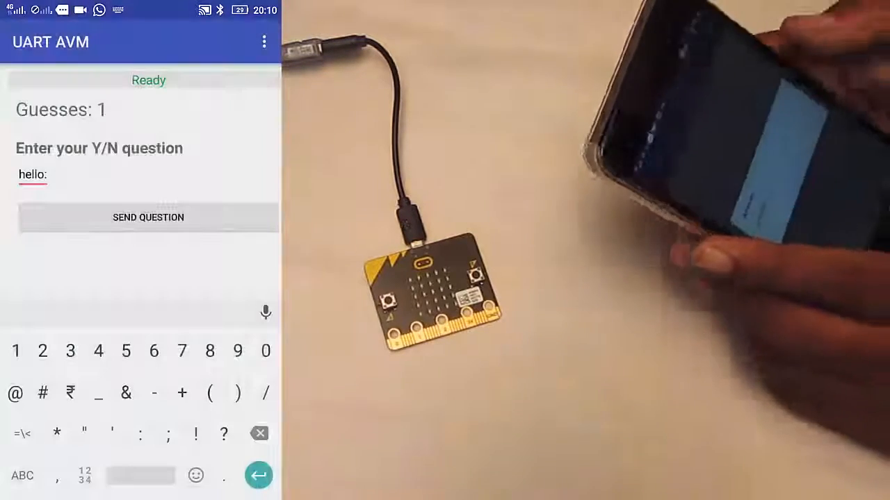